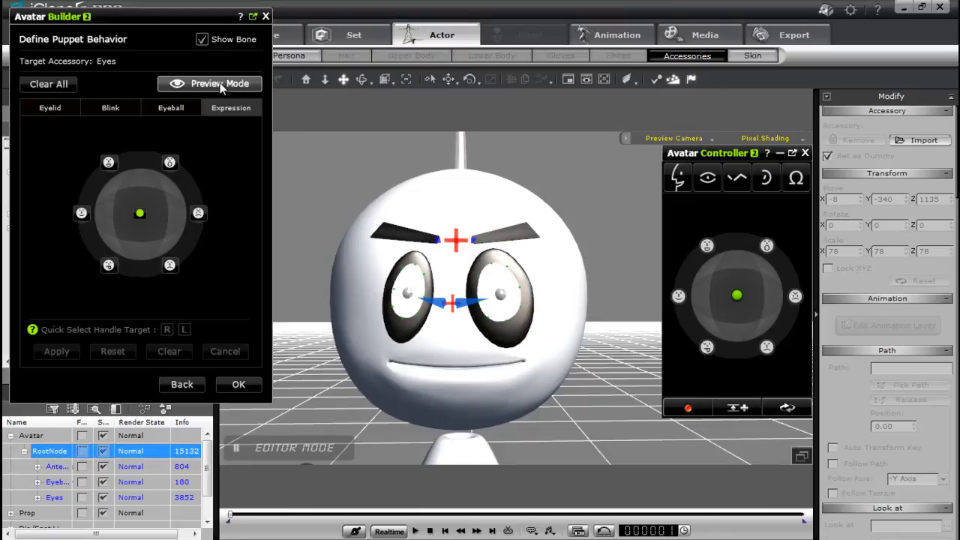
Preview the eye puppeteering by dragging the handle through several expressions, then end the preview.
left_click(208, 82)
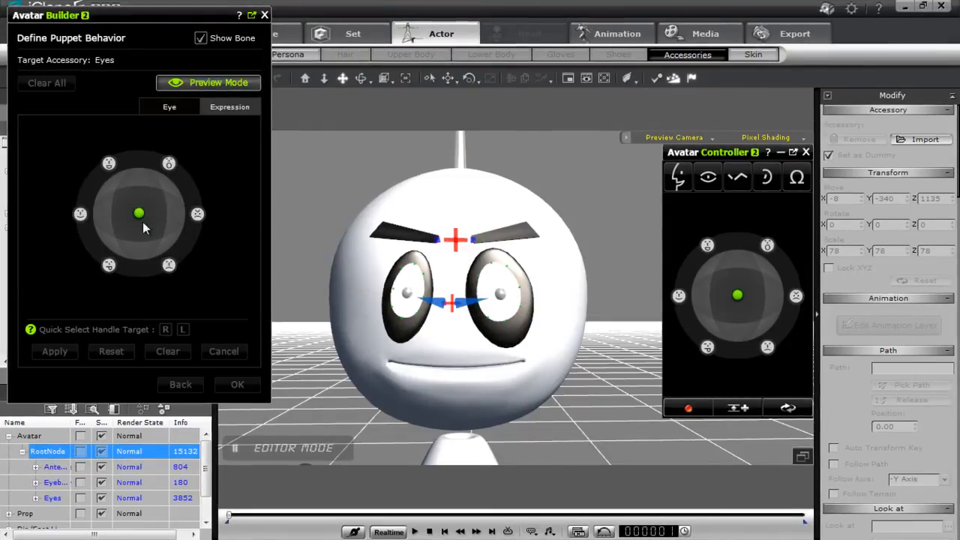
left_click_drag(139, 214, 168, 264)
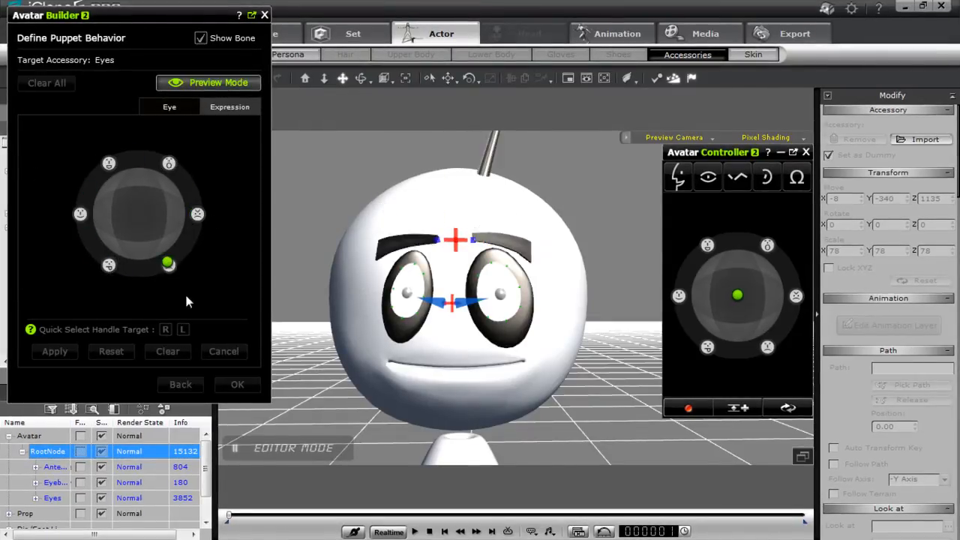
left_click_drag(169, 262, 142, 216)
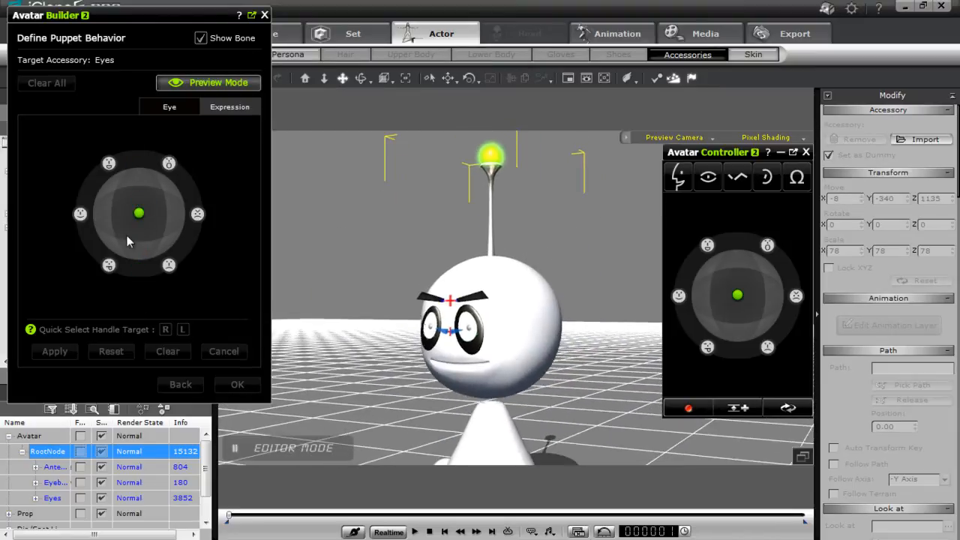
left_click_drag(139, 214, 180, 214)
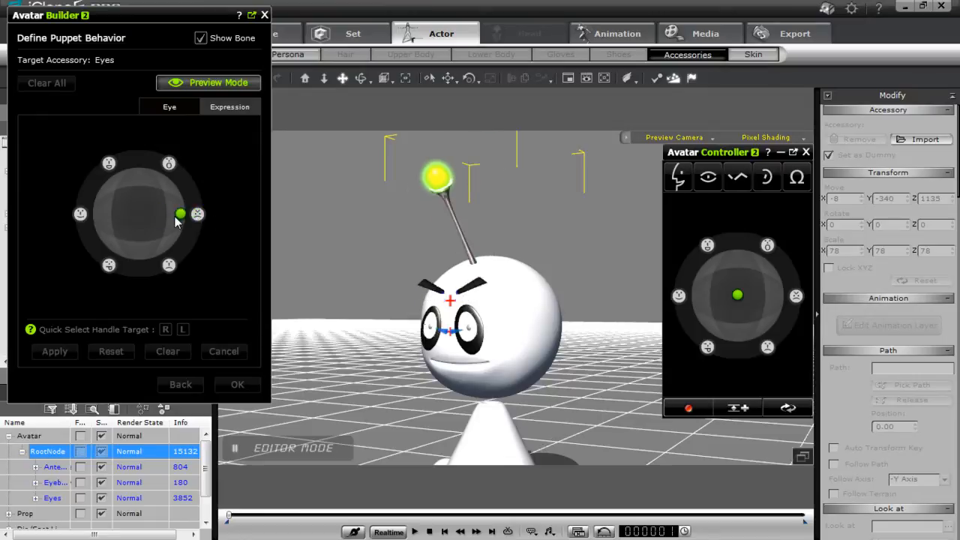
left_click_drag(181, 216, 194, 223)
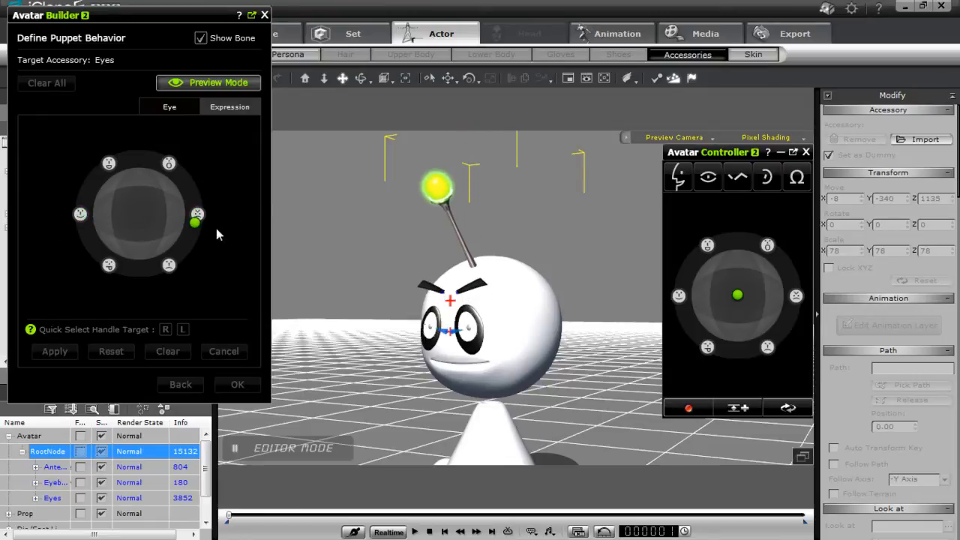
left_click_drag(195, 223, 123, 266)
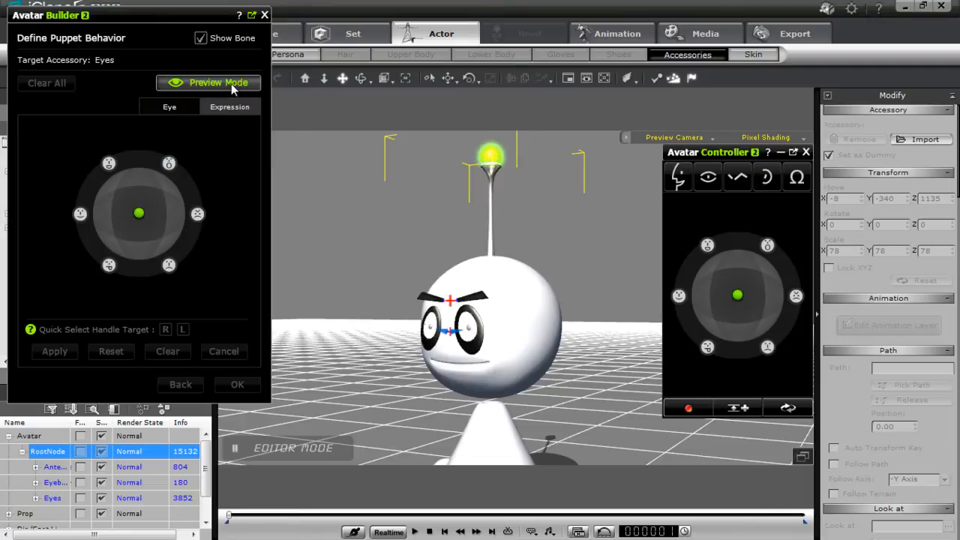
left_click(218, 82)
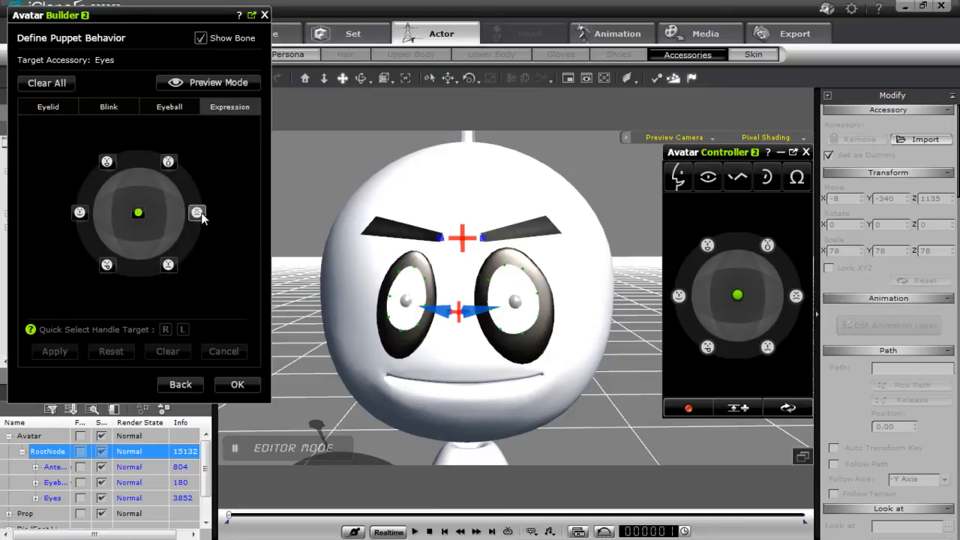
Choose the angry expression, select the left eyelid and bring up its bone editor.
left_click(197, 212)
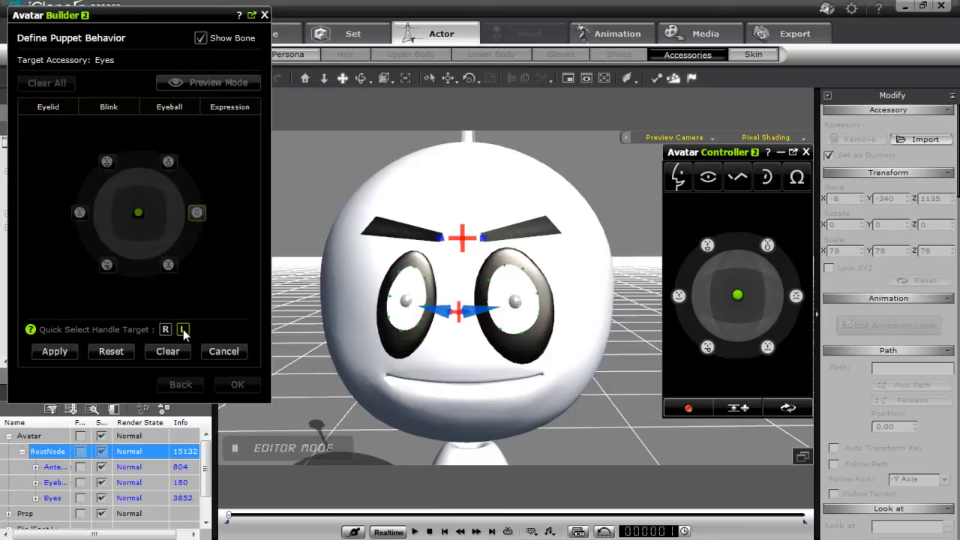
left_click(183, 330)
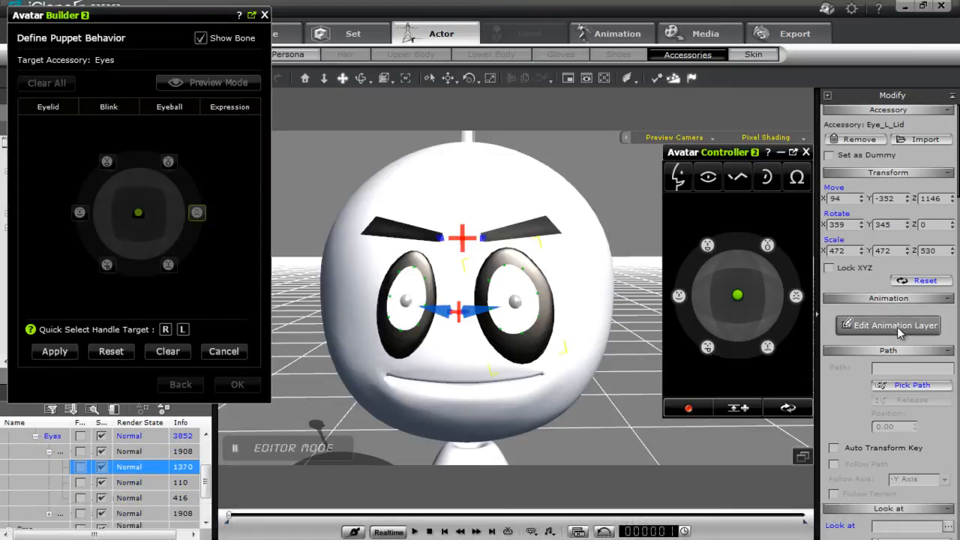
left_click(893, 325)
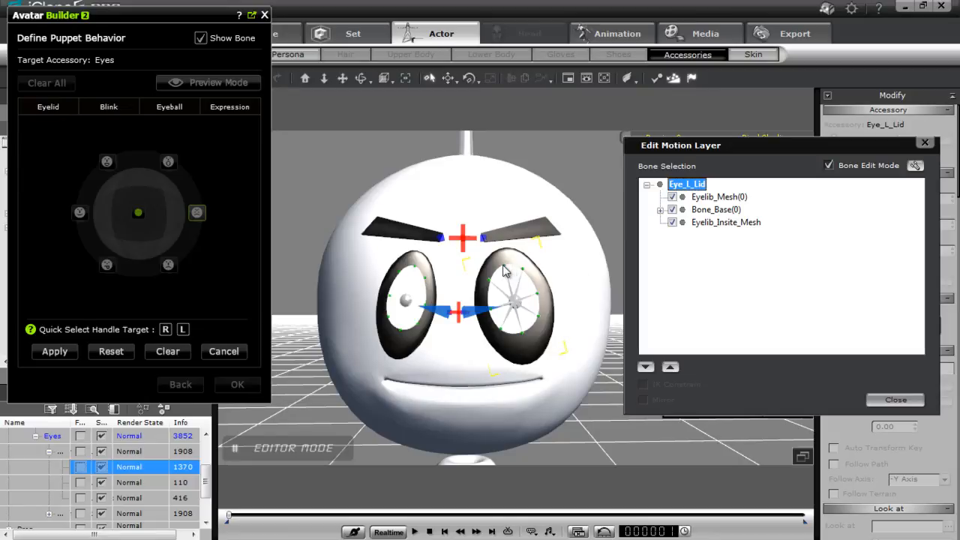
Reshape the left eyelid into an angry slant by moving its Bone_Base bones.
left_click(661, 209)
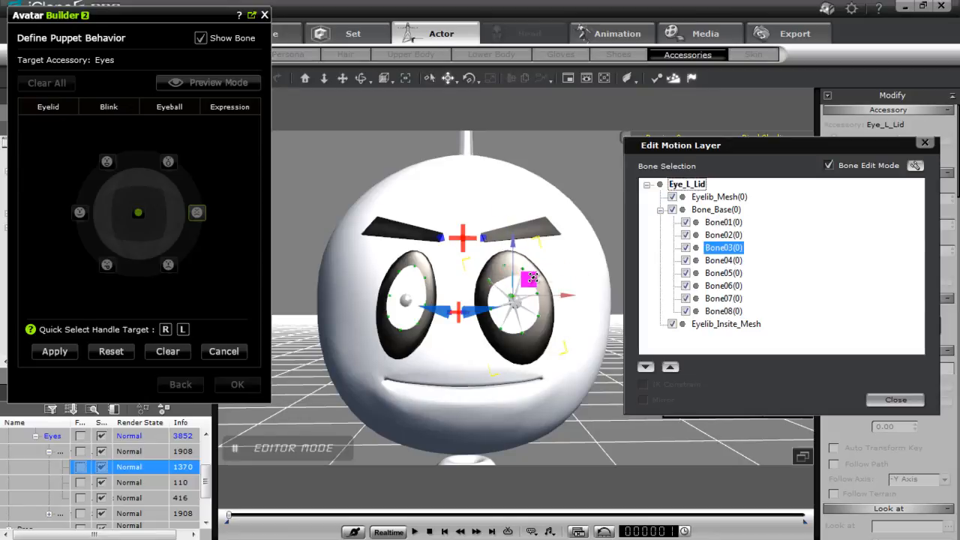
left_click(723, 222)
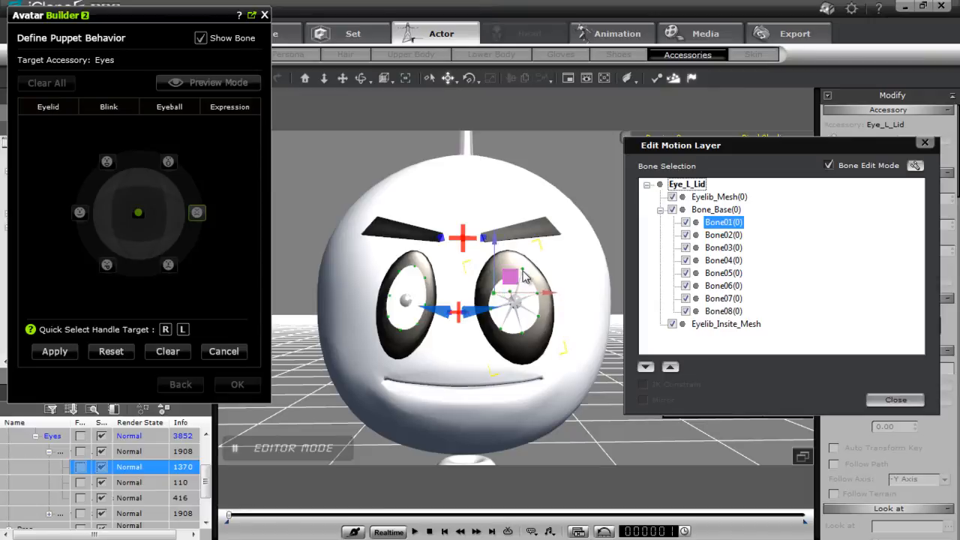
left_click(722, 261)
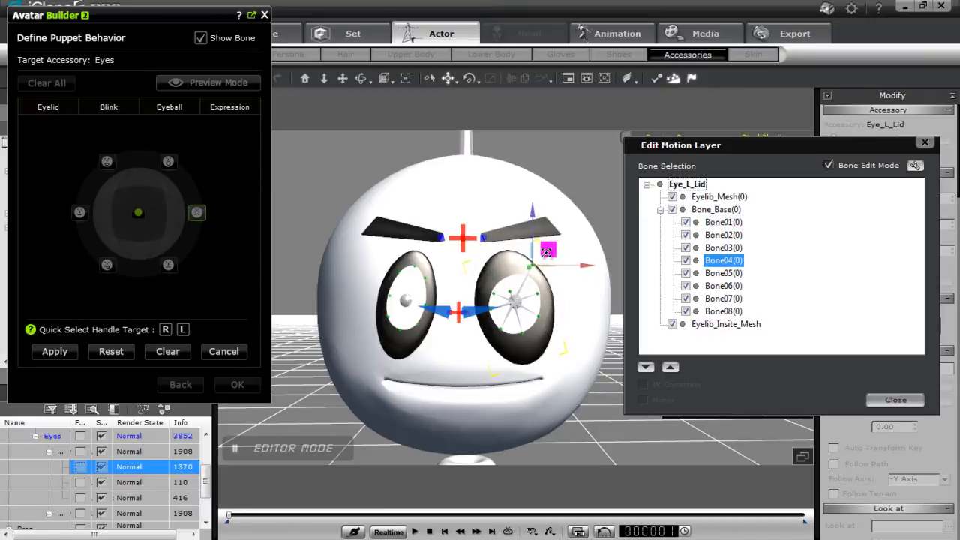
left_click(723, 298)
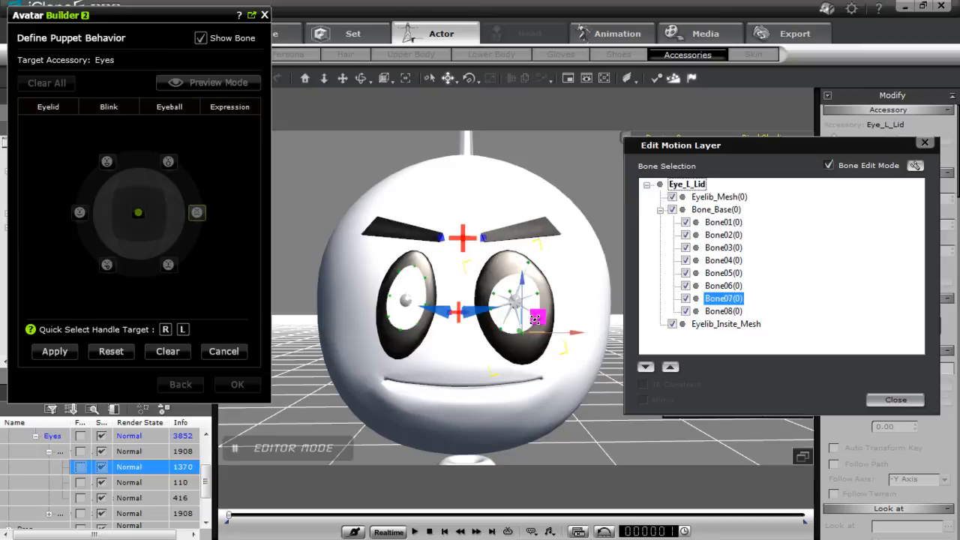
left_click_drag(536, 318, 533, 292)
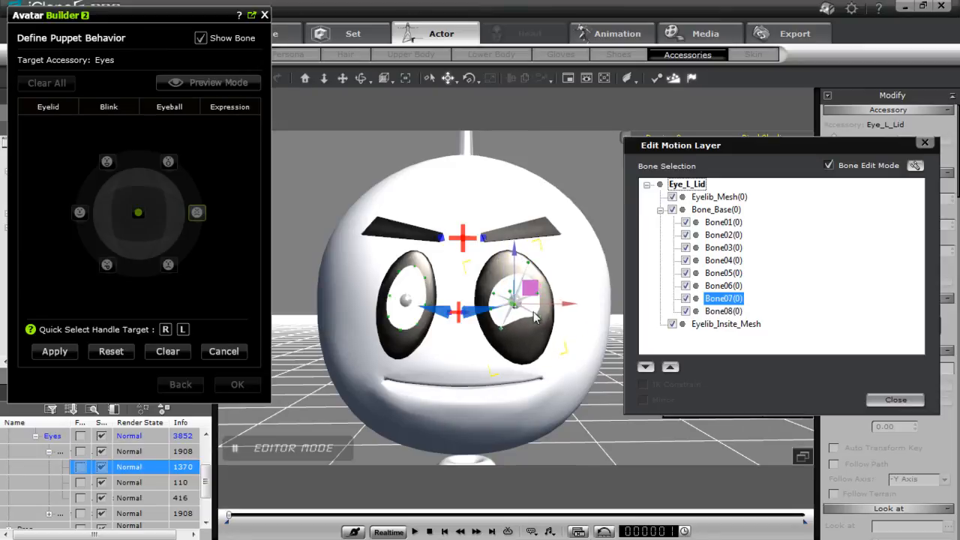
left_click(723, 272)
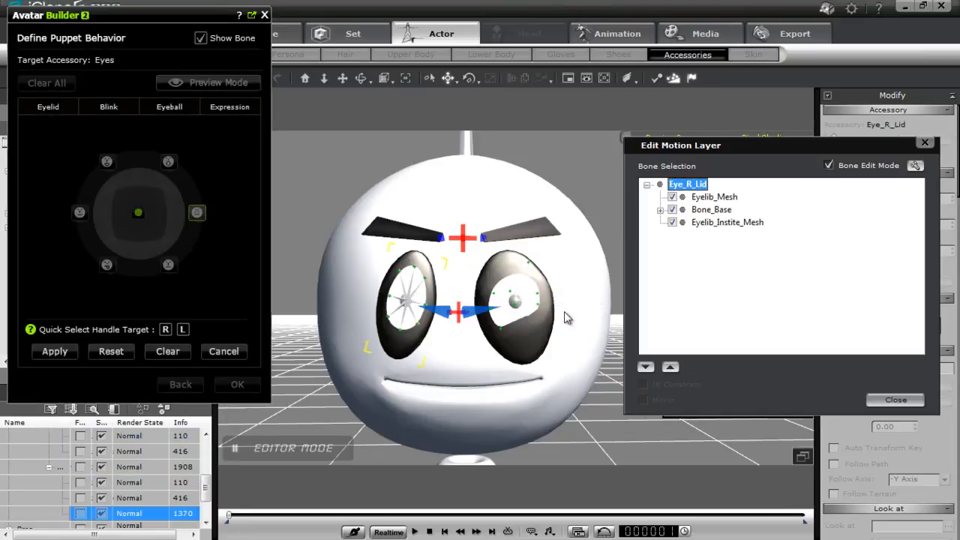
Pull the right eyelid's upper bone down so its top edge slants to match.
left_click(660, 209)
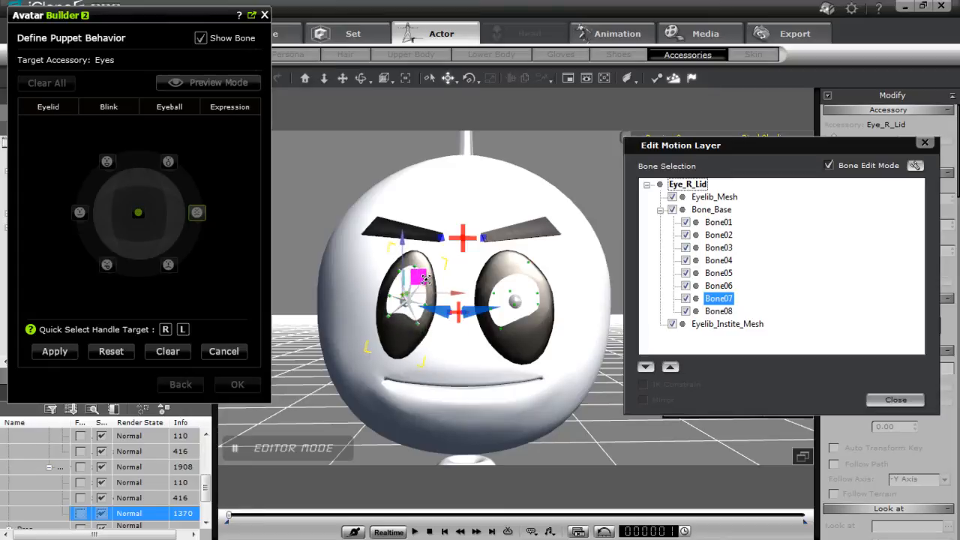
left_click(718, 260)
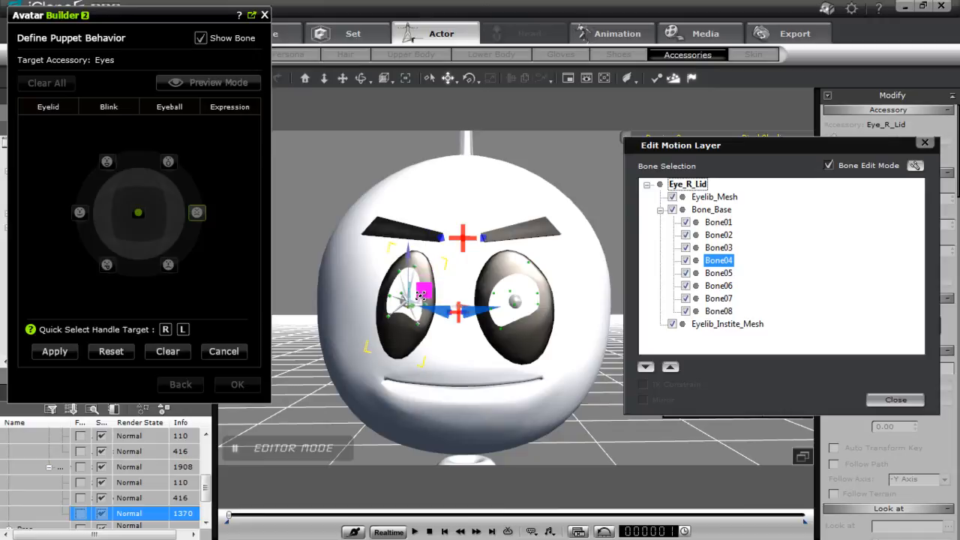
left_click(718, 248)
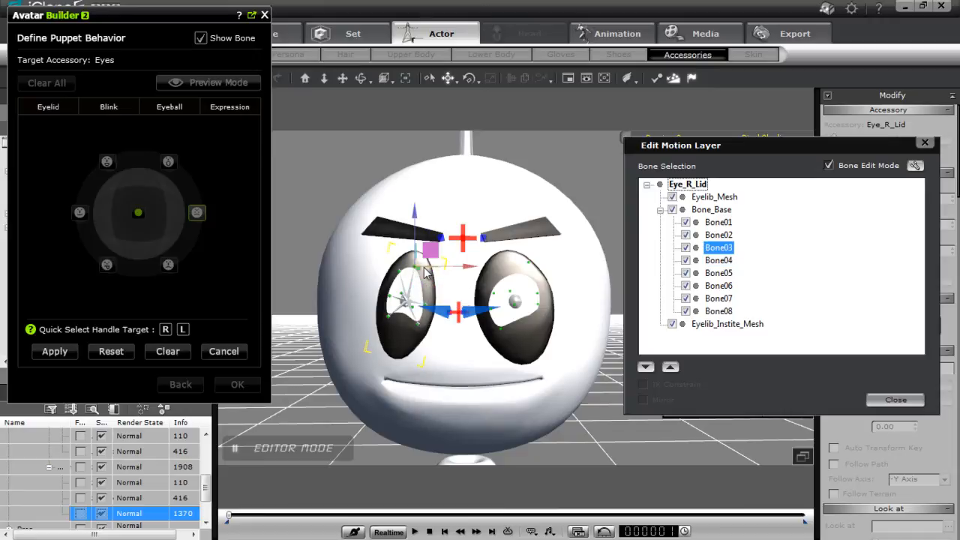
left_click_drag(431, 248, 413, 274)
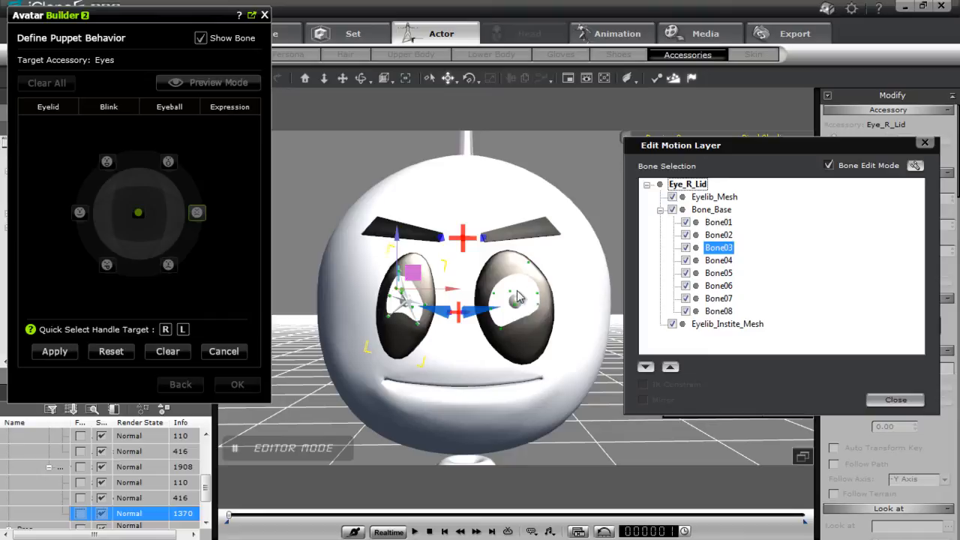
mouse_move(520, 298)
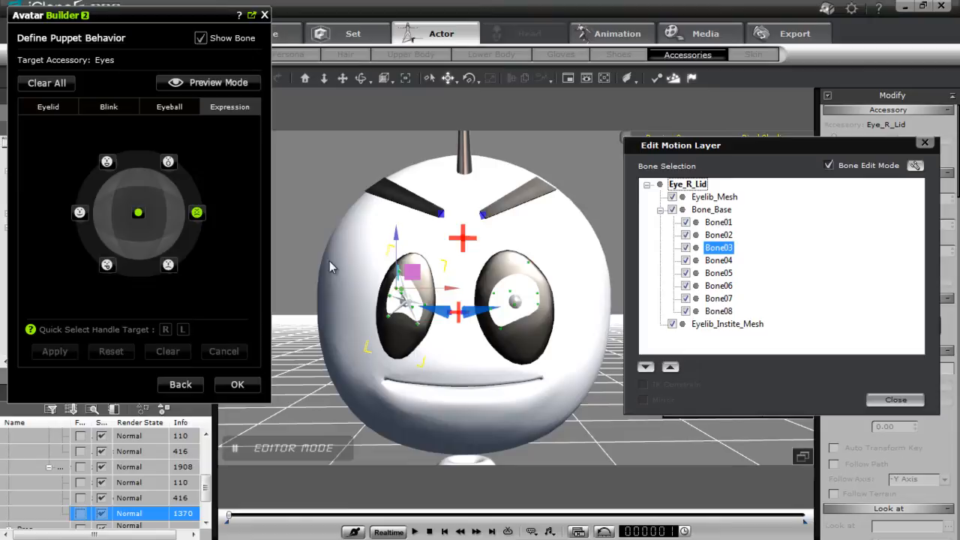
left_click(218, 82)
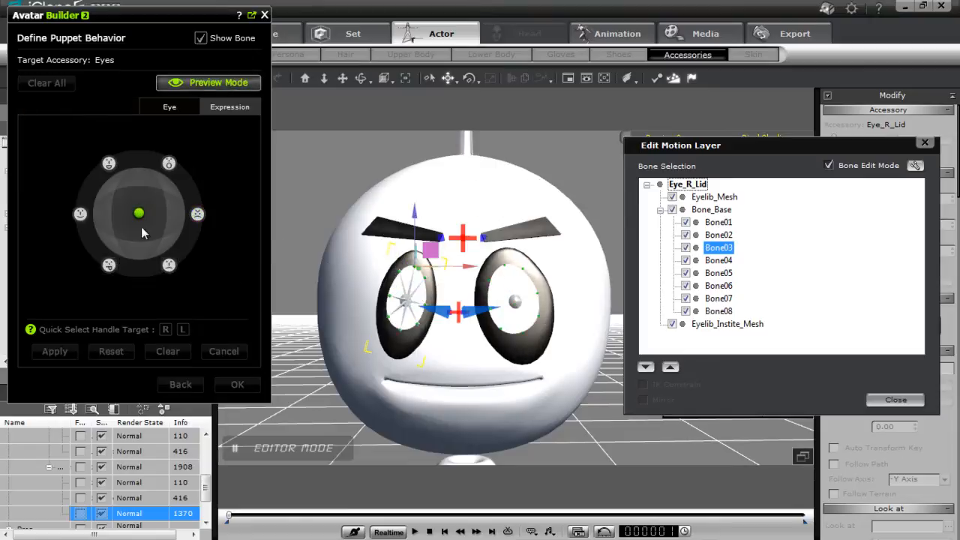
left_click_drag(138, 214, 180, 223)
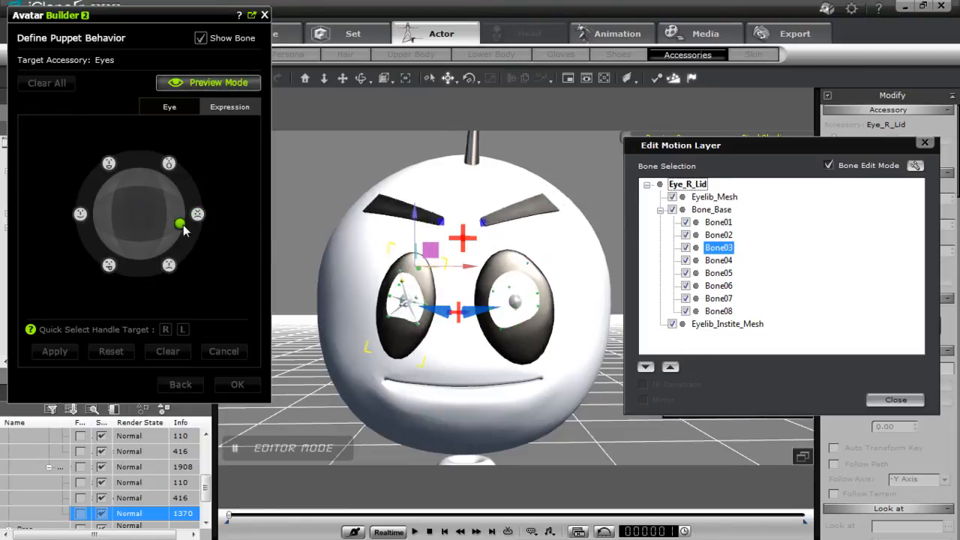
left_click_drag(180, 225, 195, 223)
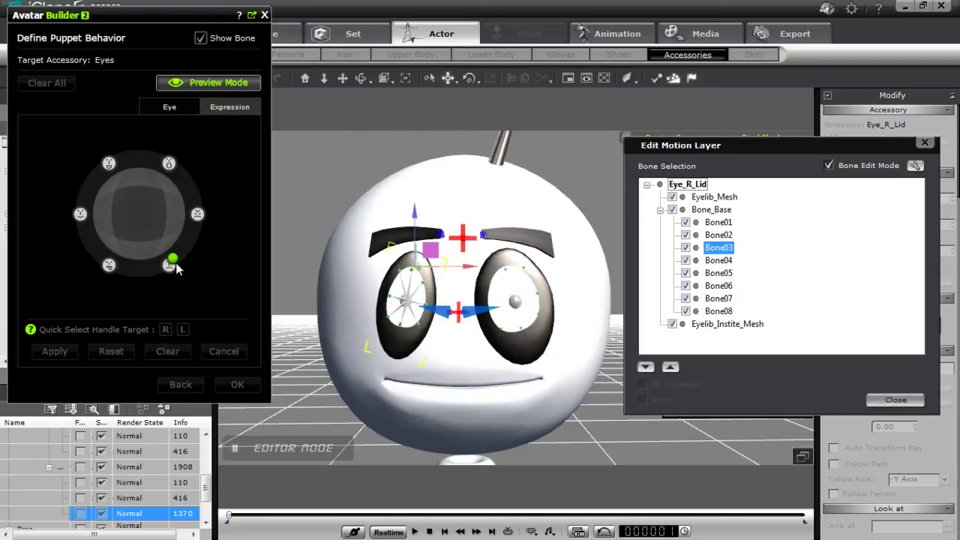
left_click_drag(172, 262, 184, 218)
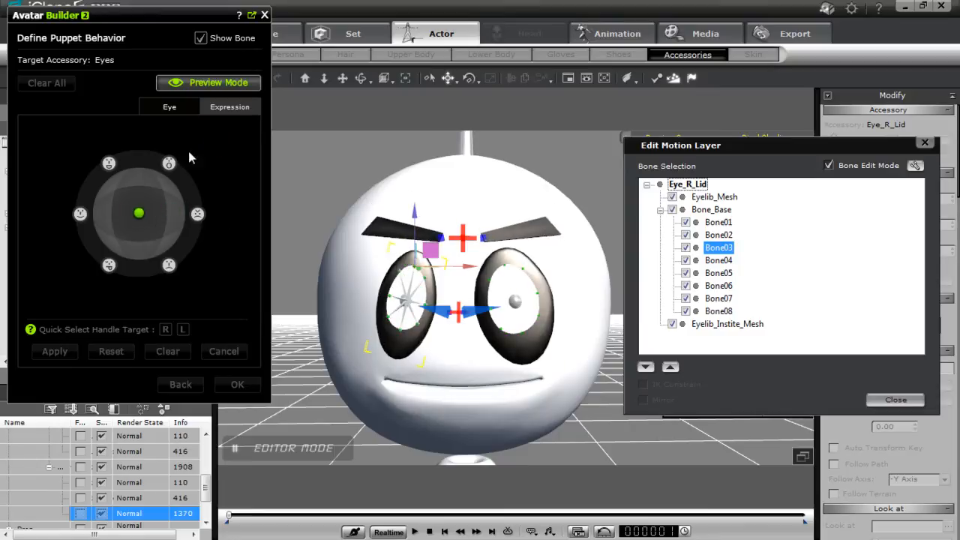
mouse_move(89, 221)
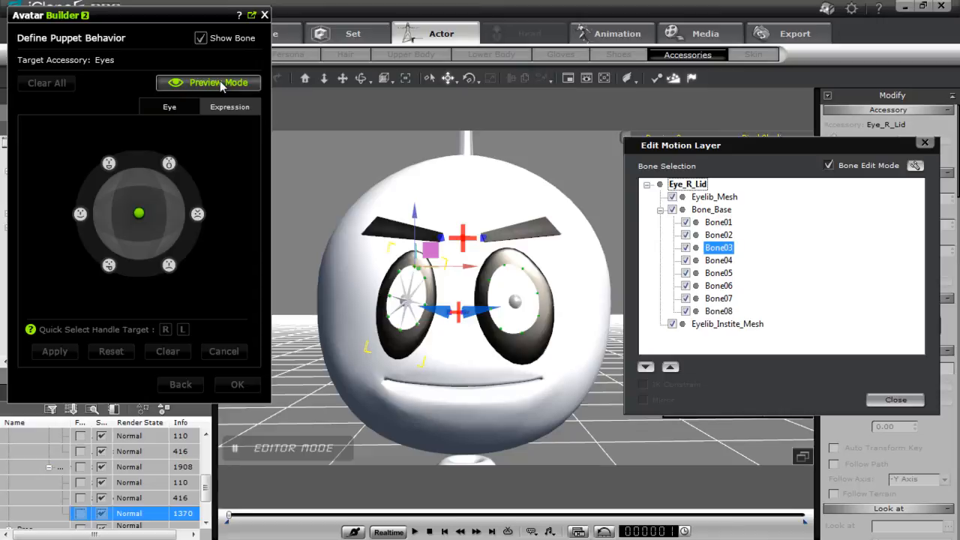
left_click(218, 83)
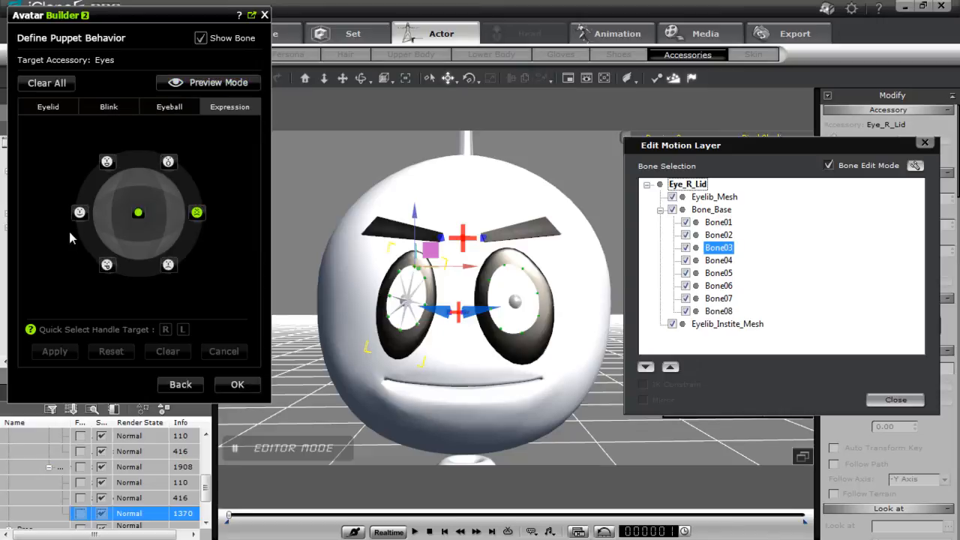
Squint the right and left eyelid bones into a narrowed shape and apply it as the eyes' expression.
left_click(165, 329)
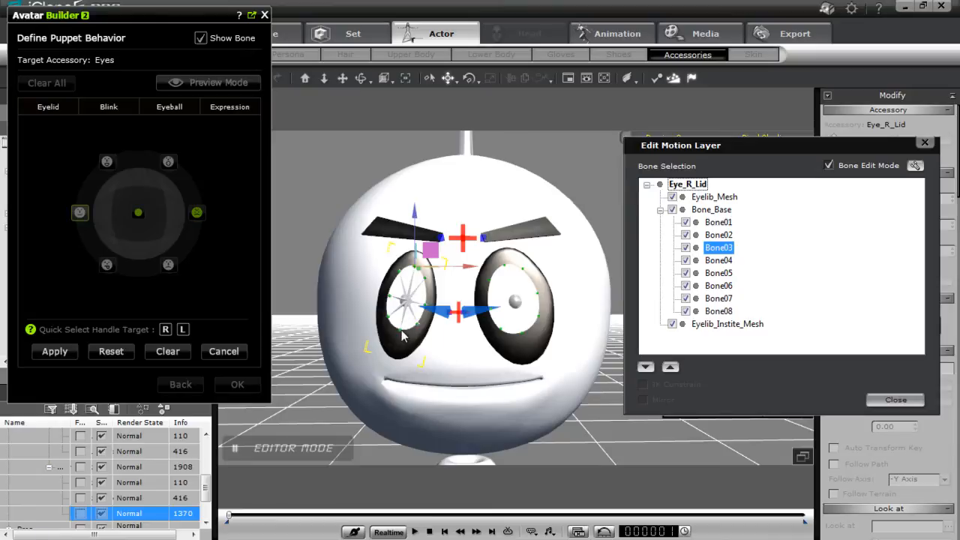
left_click(718, 298)
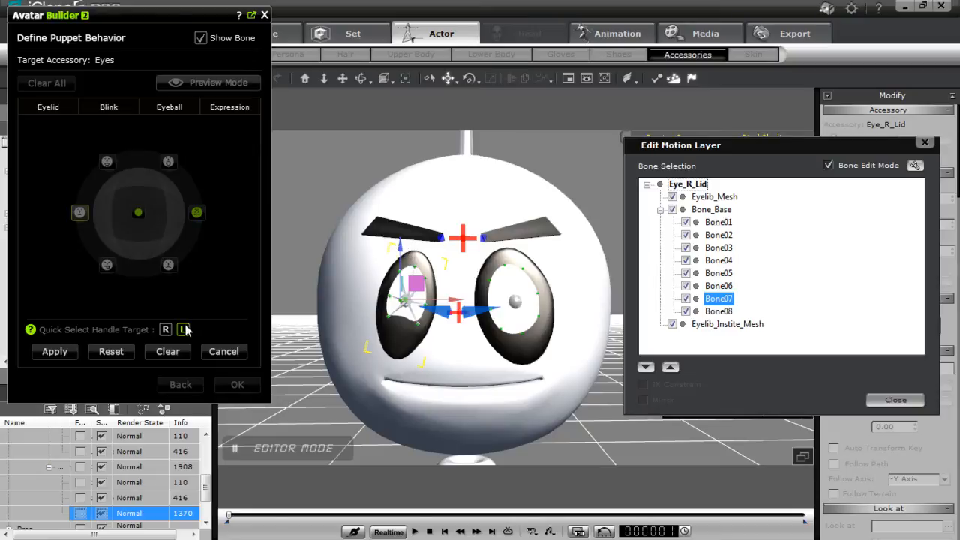
left_click(182, 329)
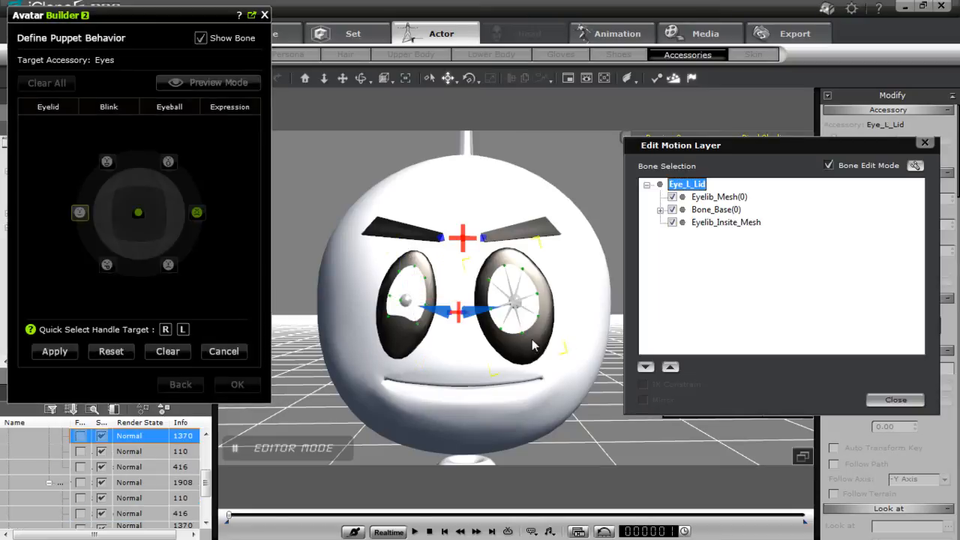
left_click(661, 210)
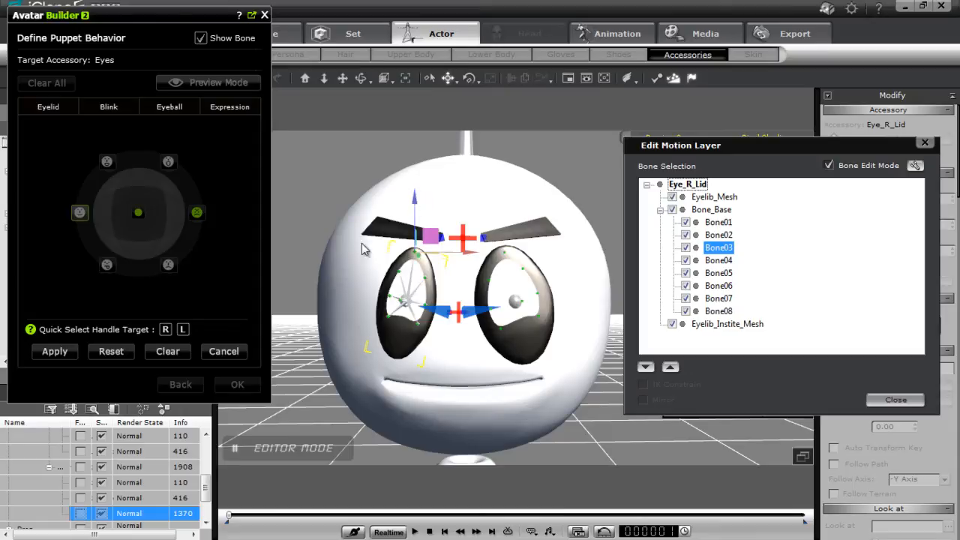
left_click(218, 82)
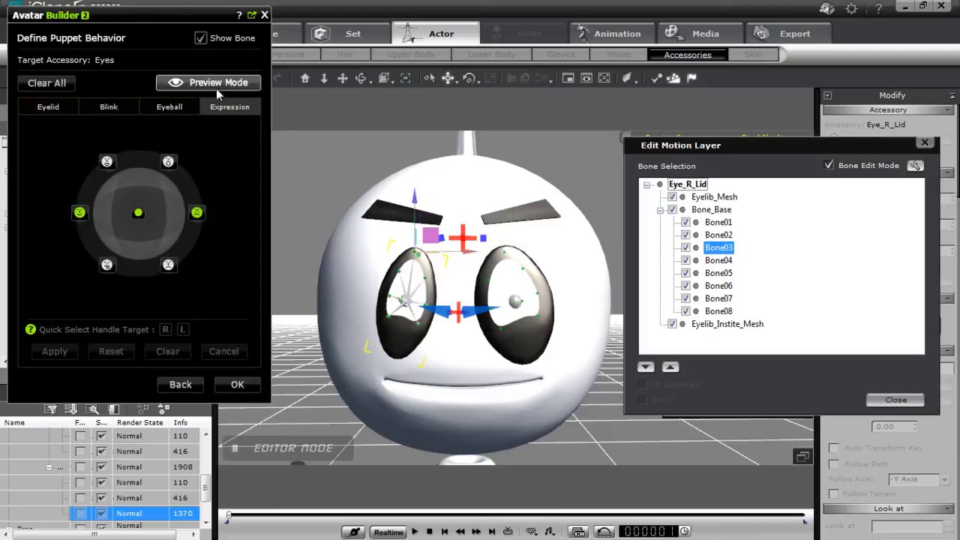
Preview the angry eyelid expression with the controller handle, then stop previewing.
left_click(208, 83)
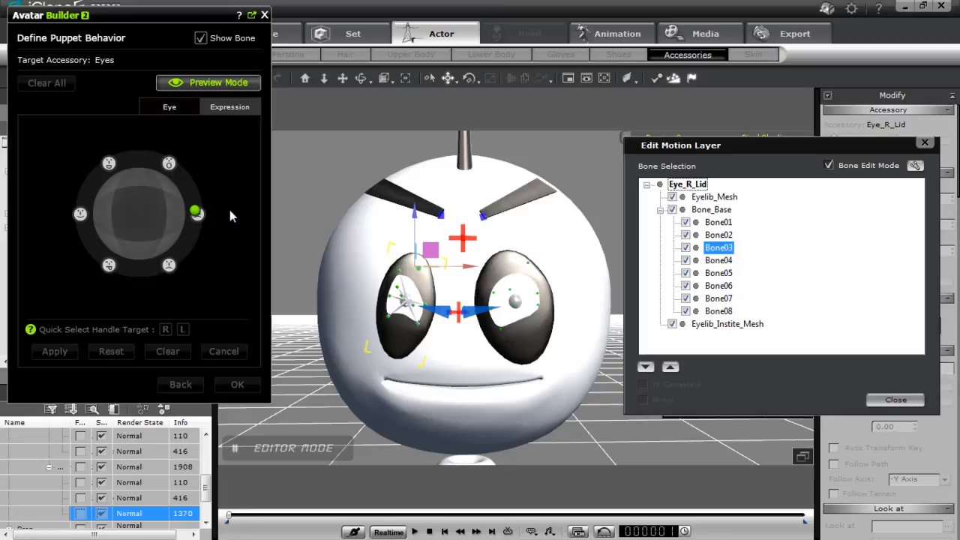
left_click_drag(195, 214, 150, 218)
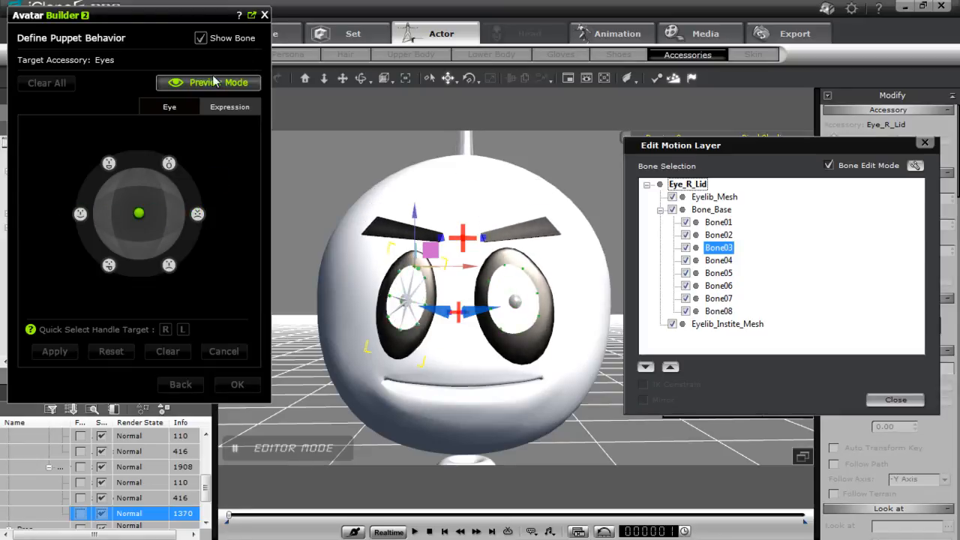
left_click(218, 81)
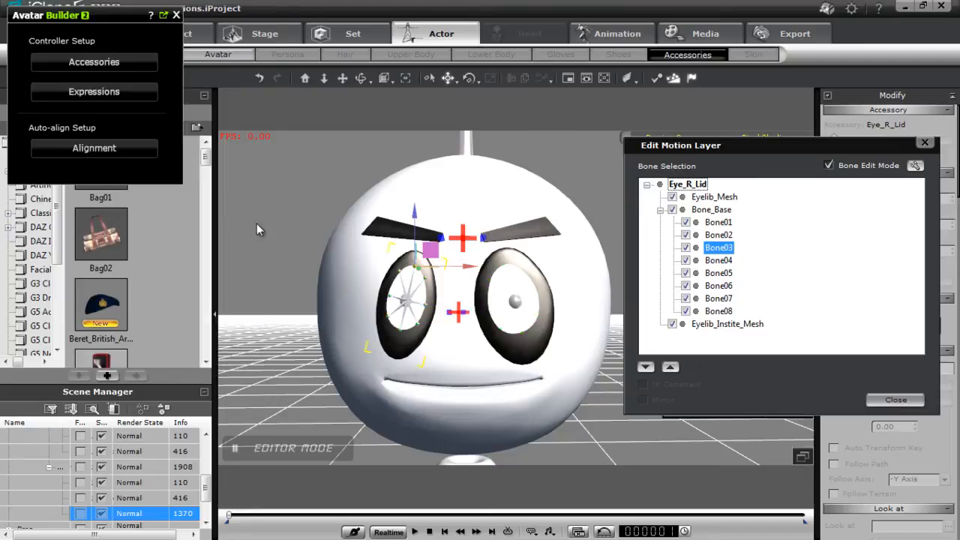
mouse_move(207, 95)
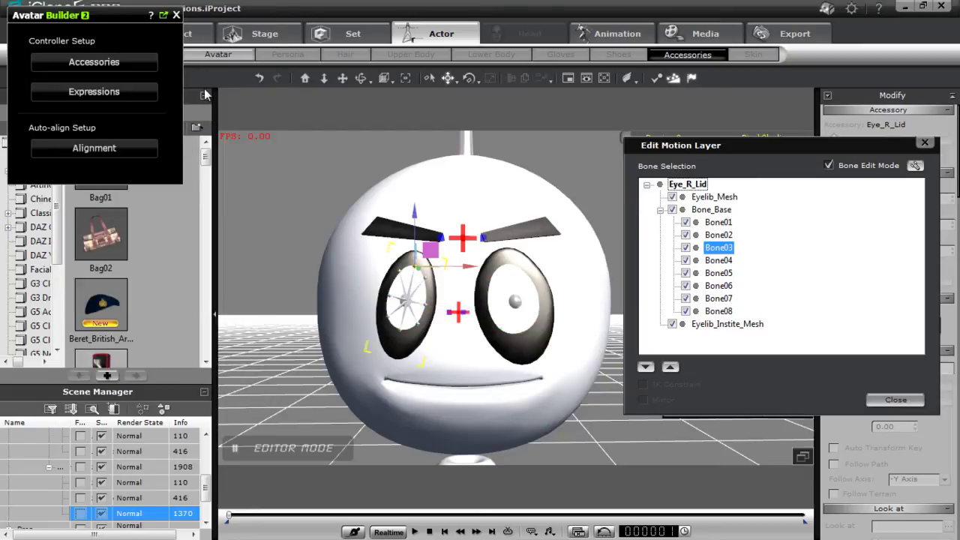
Collapse the Content Manager so the Scene Manager hierarchy is visible.
left_click(36, 218)
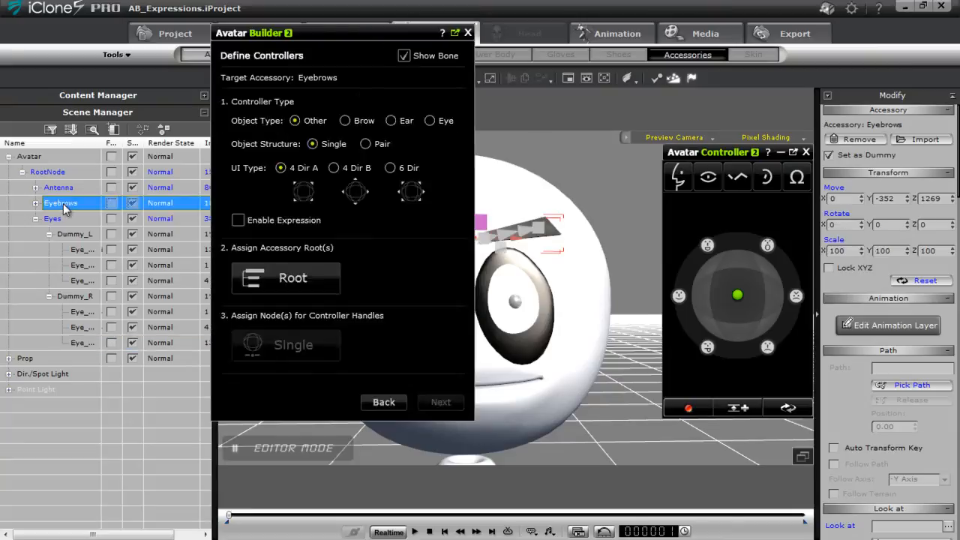
Pick the Eyebrows accessory in the Scene Manager as the controller target.
left_click(441, 402)
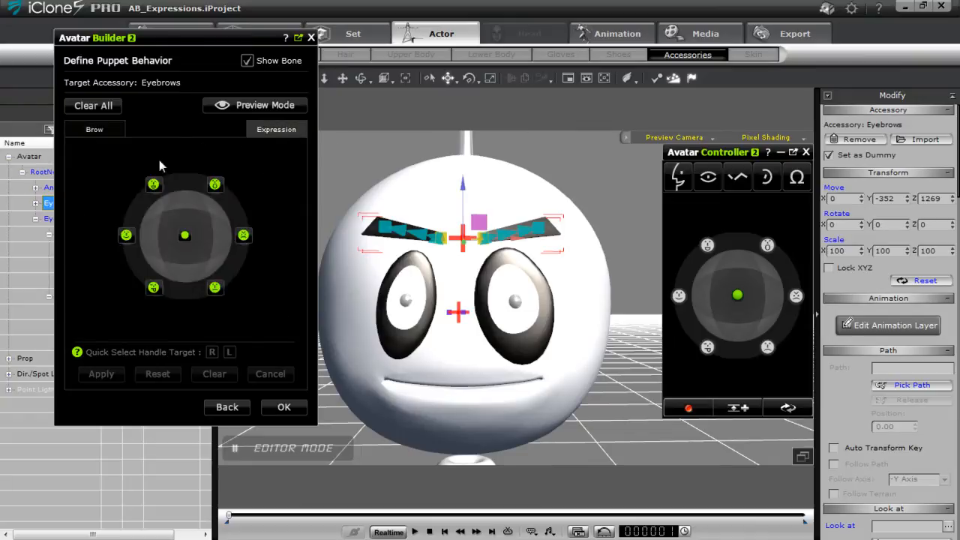
Preview the eyebrows' directional poses by dragging the handle to several directions.
left_click(255, 104)
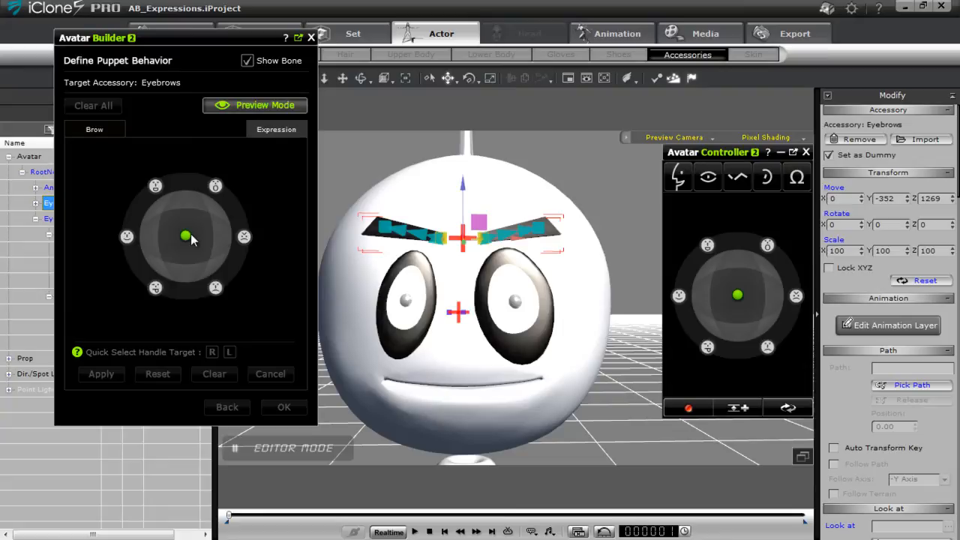
left_click_drag(185, 237, 156, 195)
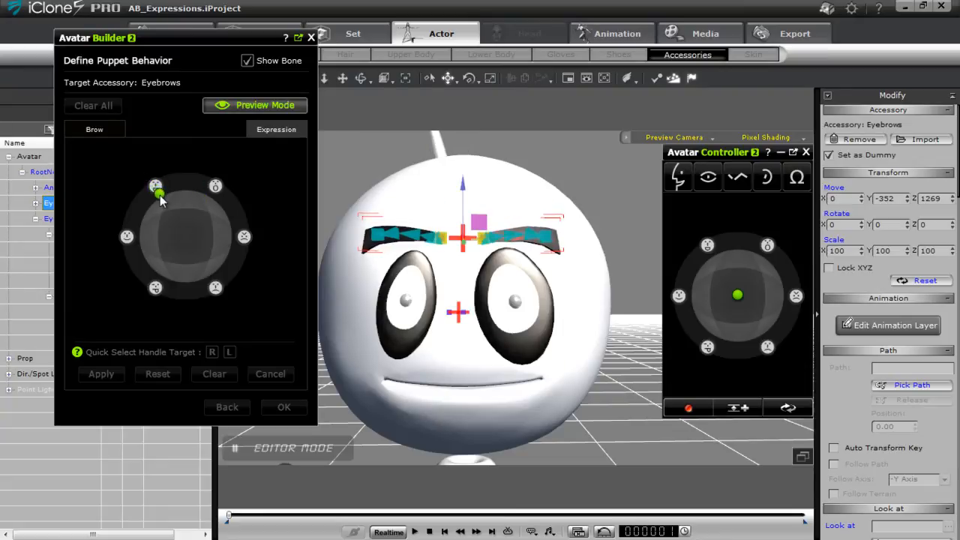
left_click_drag(156, 194, 127, 238)
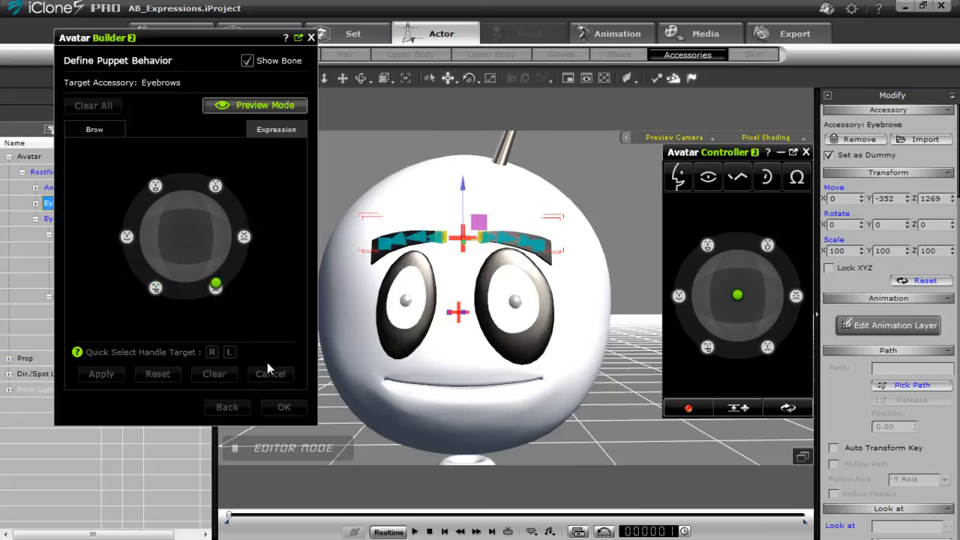
left_click_drag(215, 288, 243, 236)
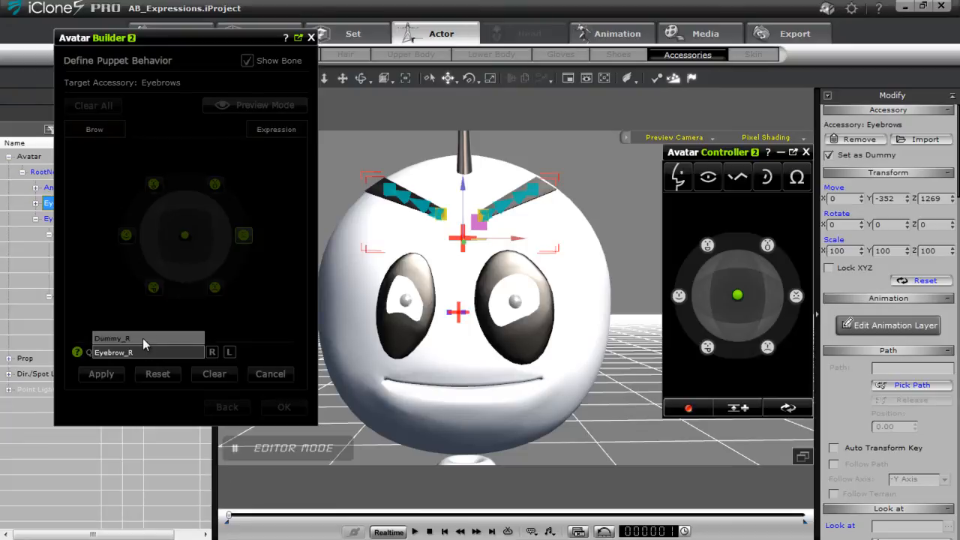
Tilt Dummy_R and Dummy_L into an angry slant, then select Eyebrow_L and bring up its bone list.
left_click(114, 338)
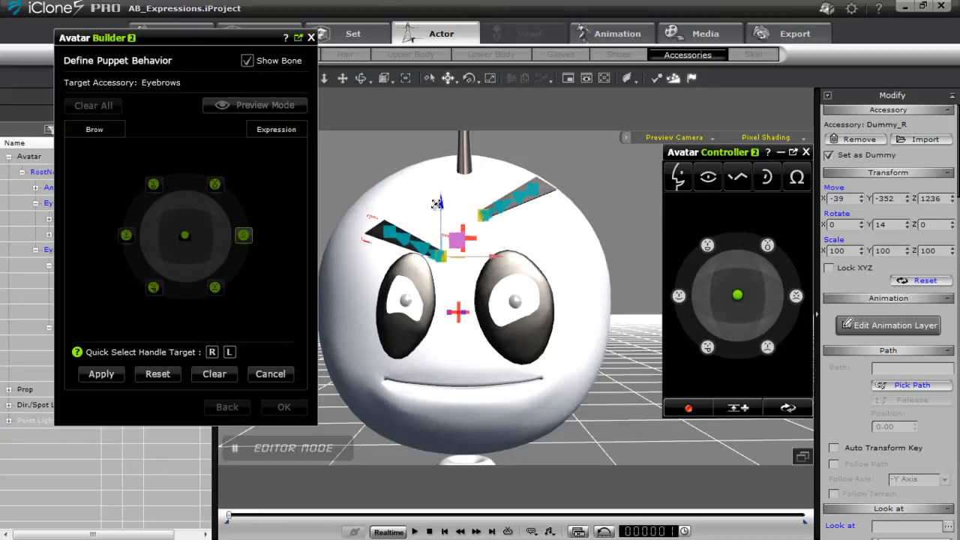
left_click(230, 352)
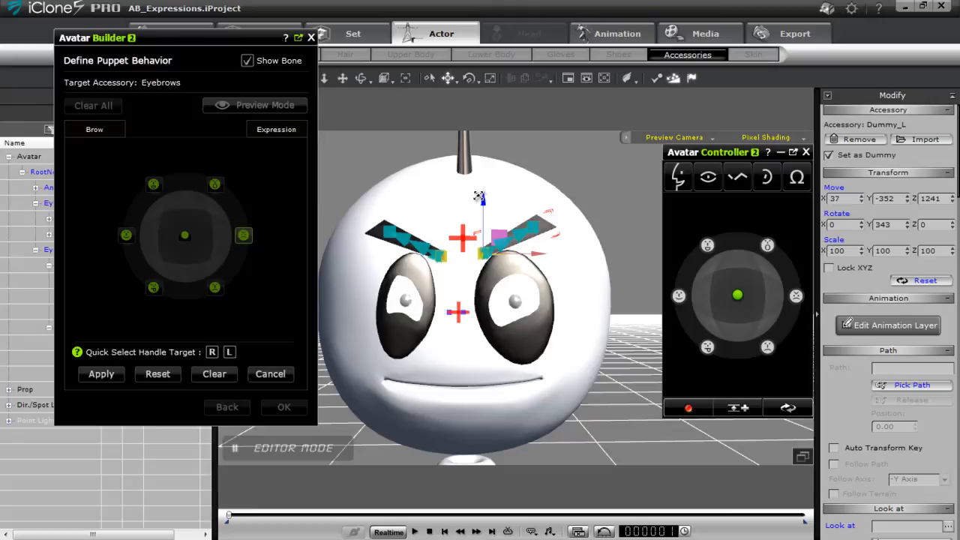
left_click(102, 373)
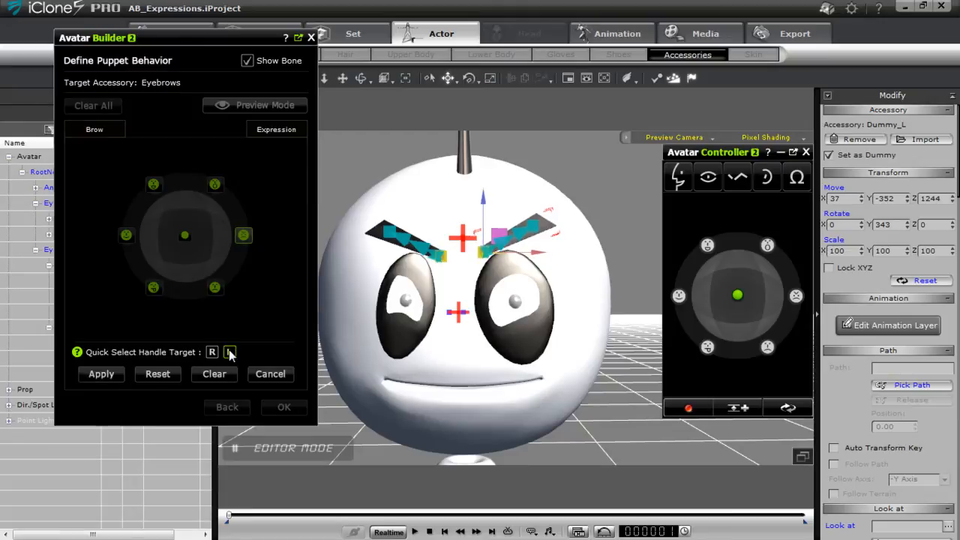
left_click(229, 351)
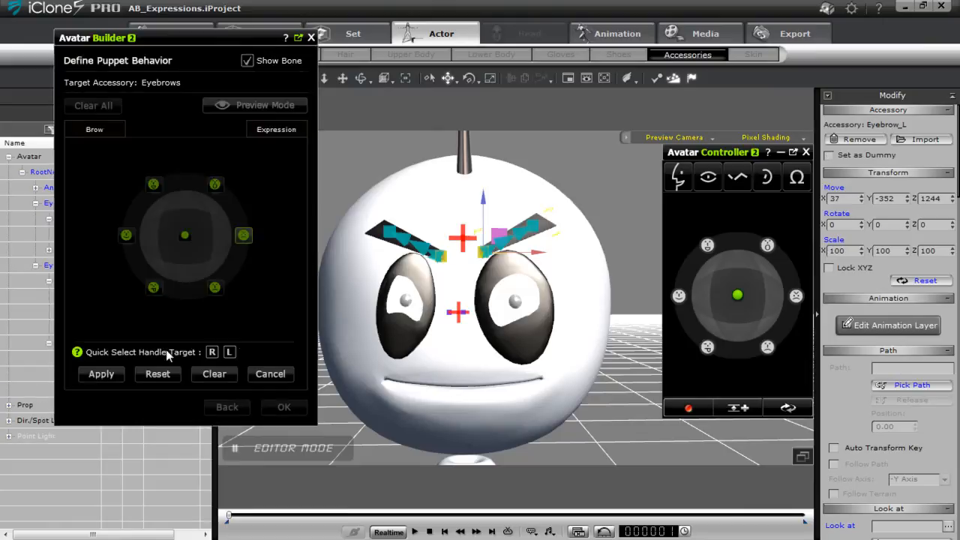
left_click(894, 324)
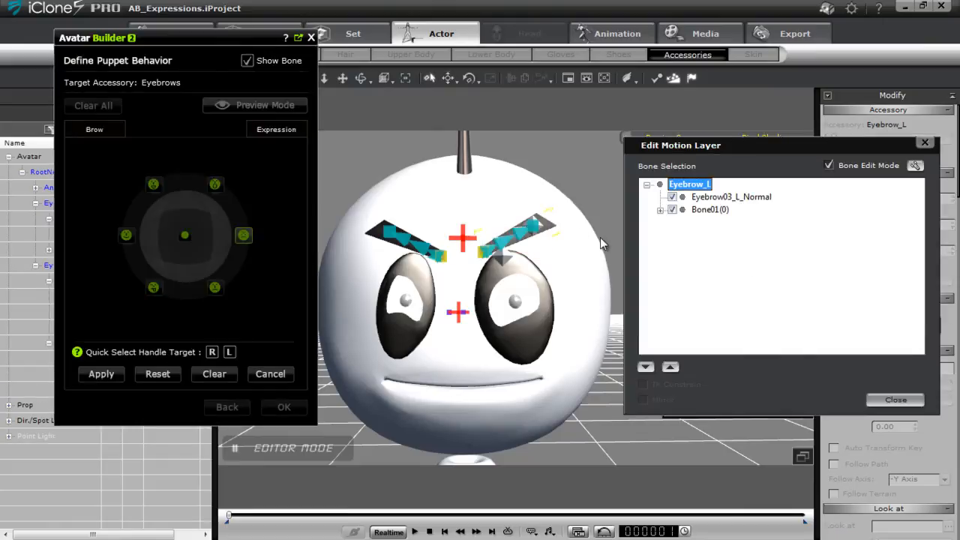
Bend Bone02–Bone04 of the left eyebrow into a curved angry arc.
left_click(661, 209)
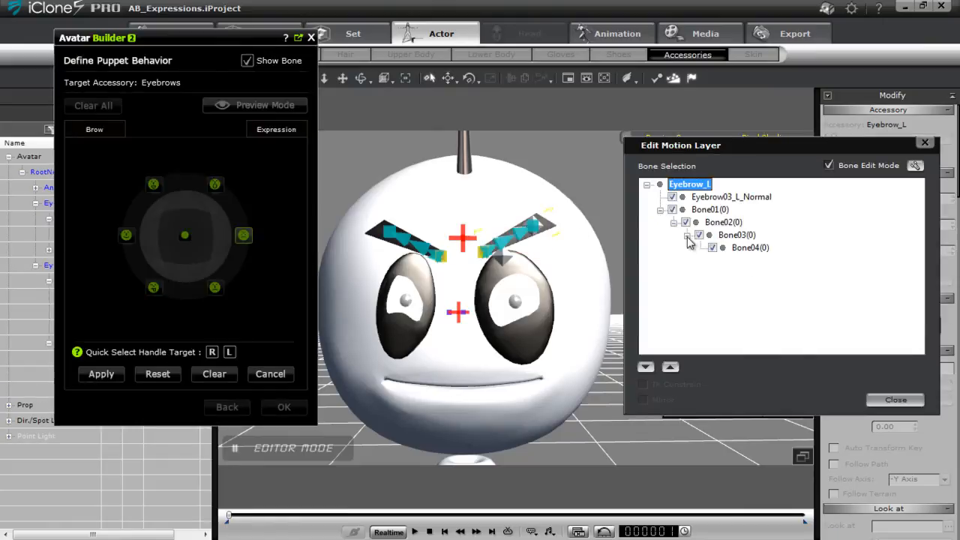
left_click(722, 222)
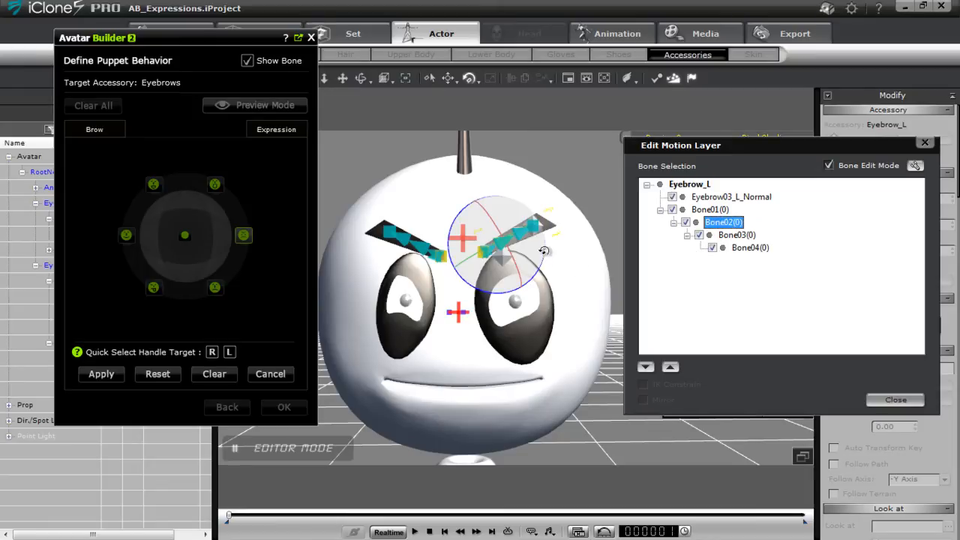
left_click(737, 234)
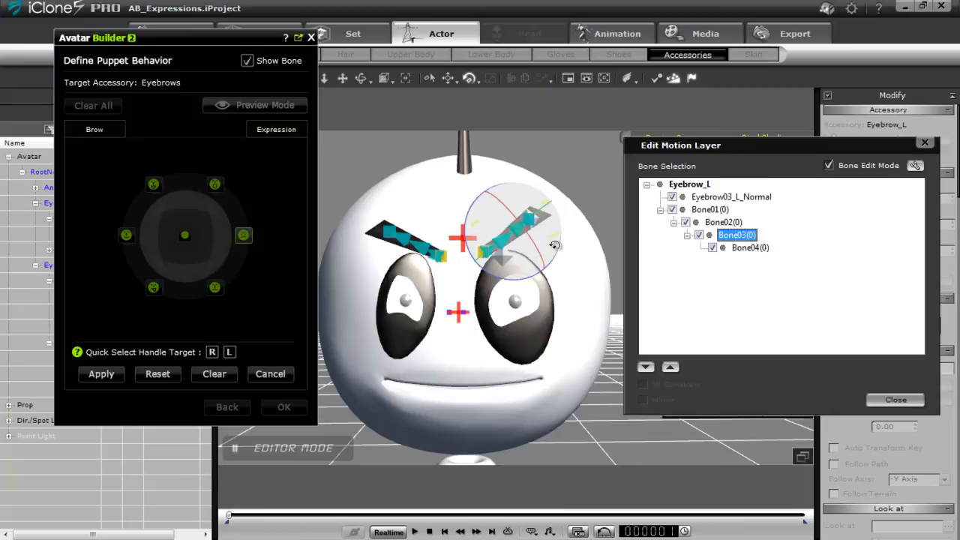
left_click(749, 247)
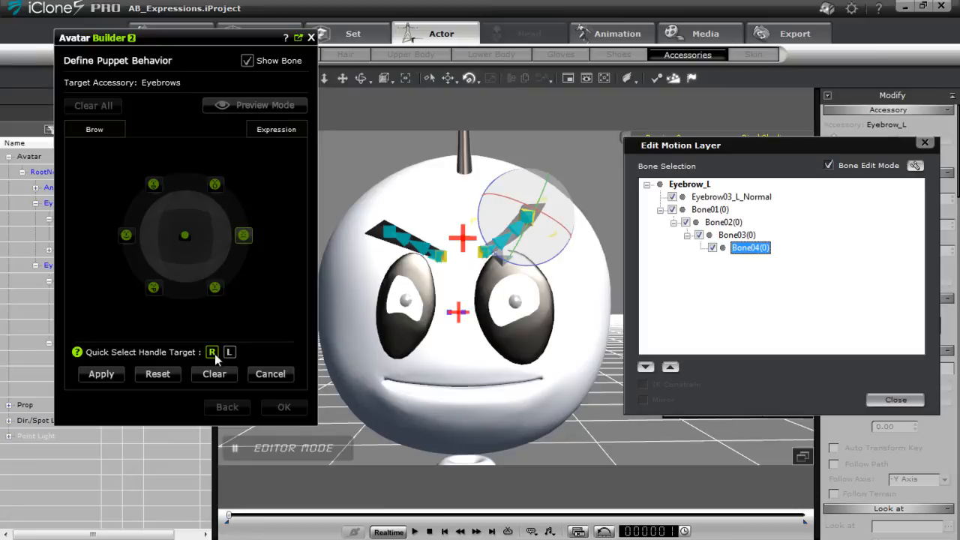
Bend Bone03 and Bone04 of the right eyebrow into a matching arc.
left_click(212, 351)
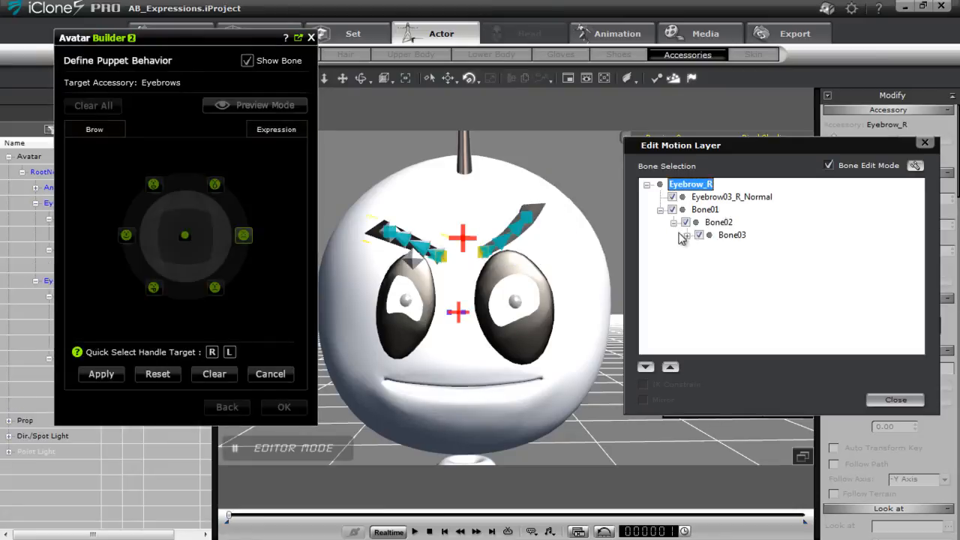
left_click(718, 222)
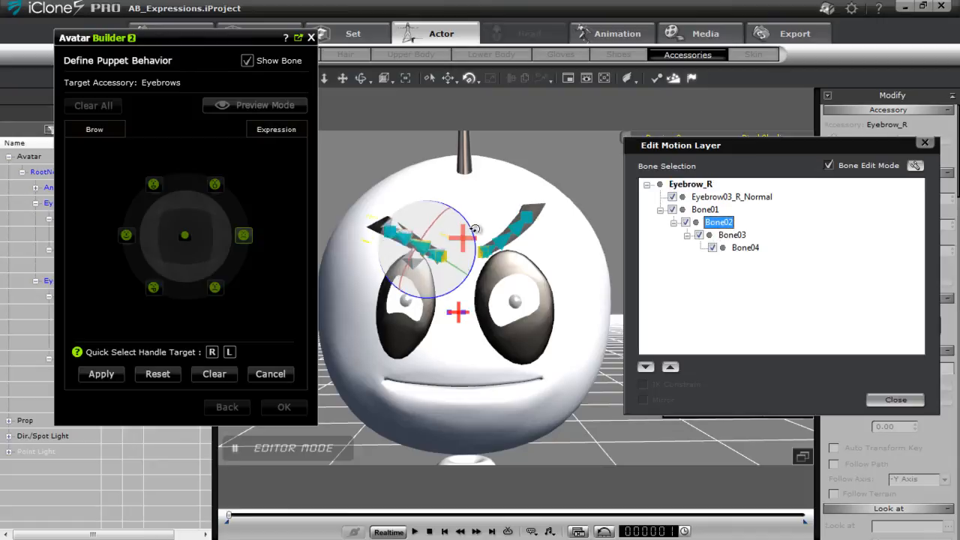
left_click(732, 235)
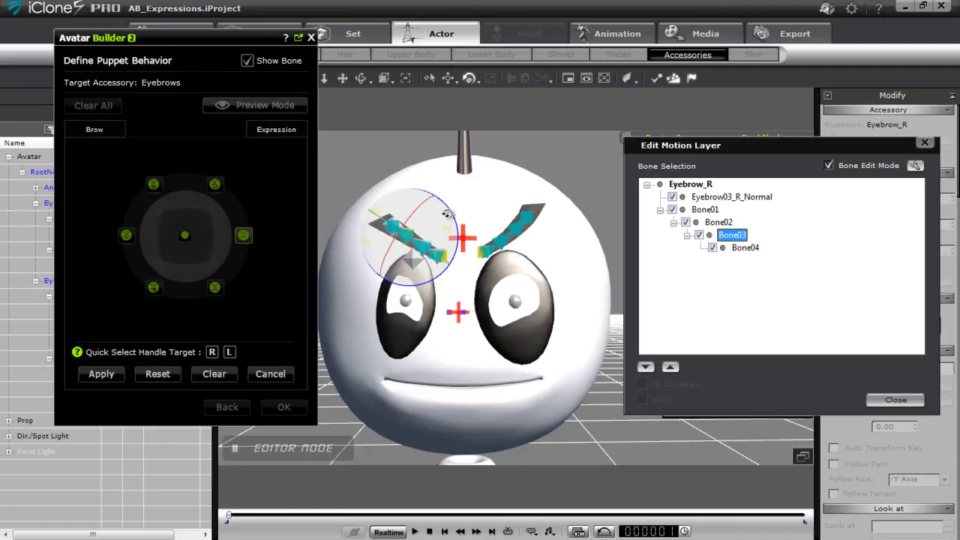
left_click(745, 248)
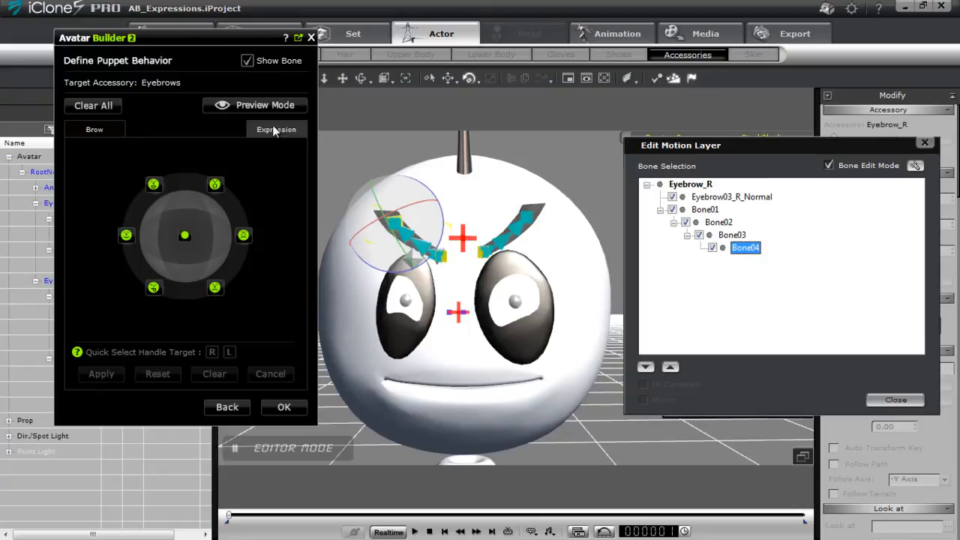
Preview the eyebrows slanting into a frown and back, then confirm the eyebrow puppet behaviour with OK.
left_click(265, 105)
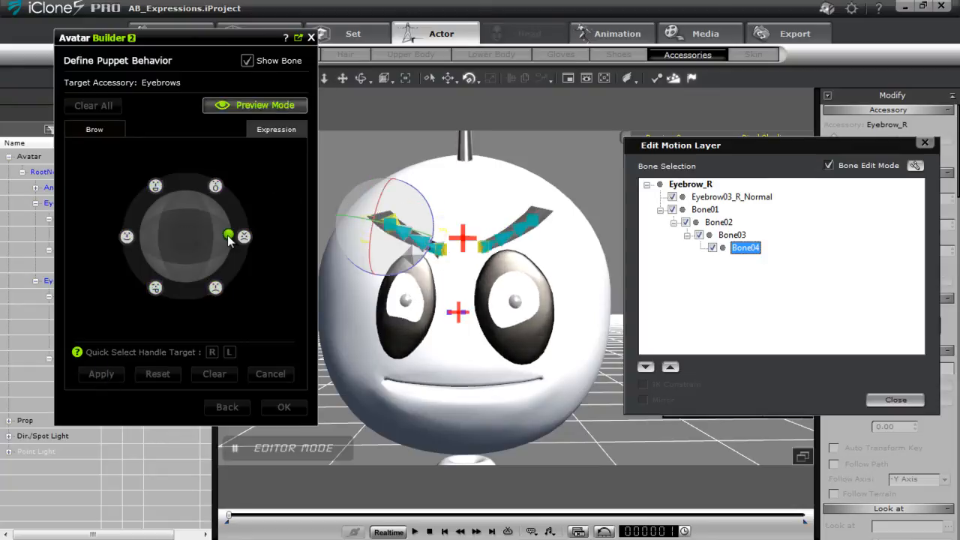
left_click_drag(229, 235, 244, 235)
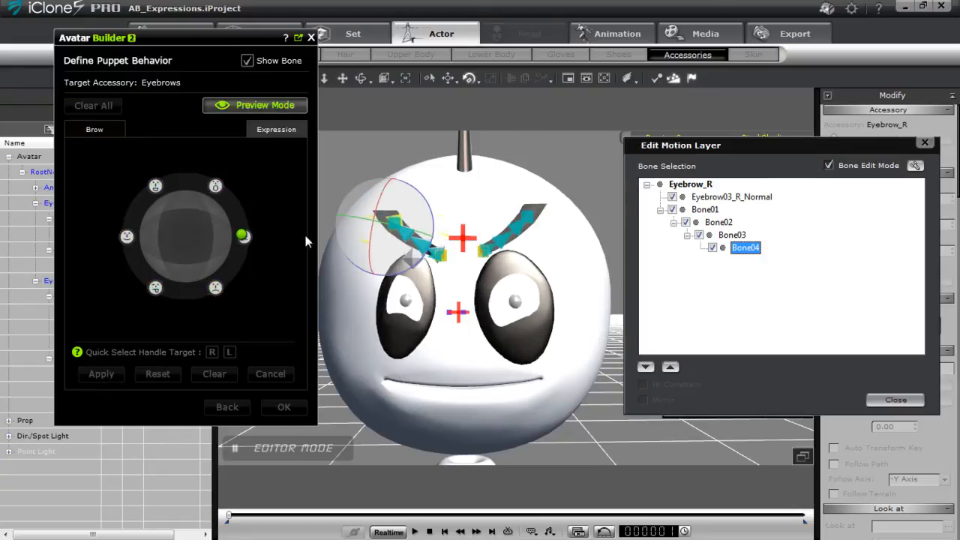
left_click_drag(243, 236, 206, 238)
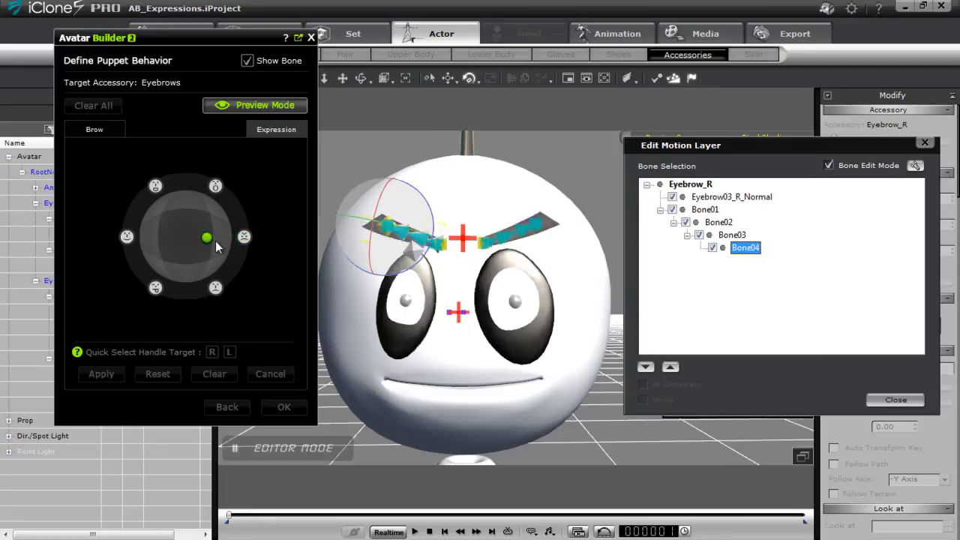
left_click(255, 105)
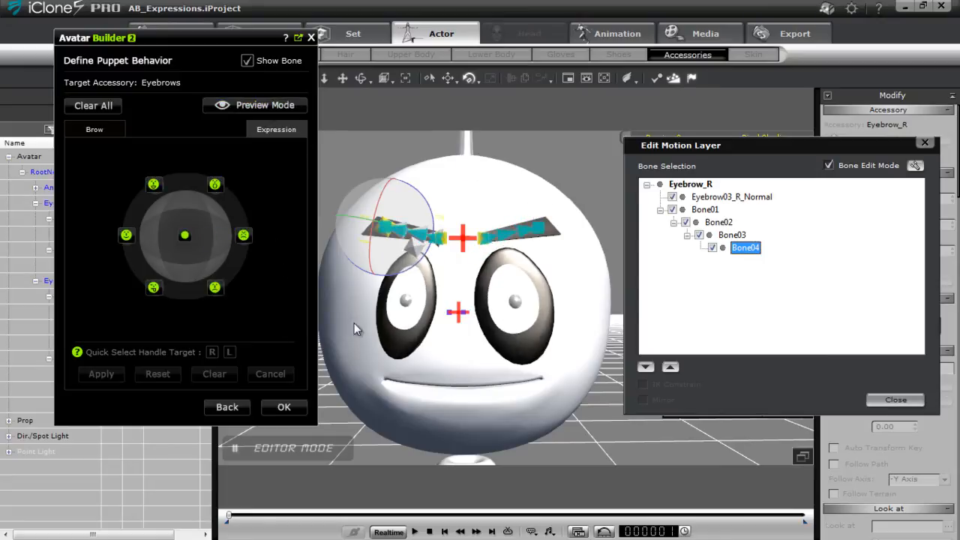
left_click(894, 399)
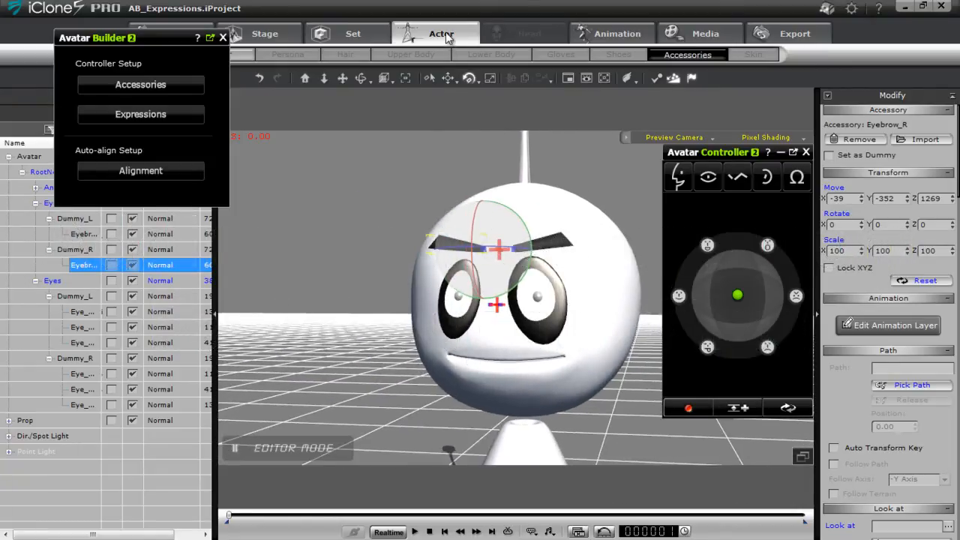
Select the ball-head avatar and send it to 3DXchange via Edit in 3DXchange.
left_click(797, 177)
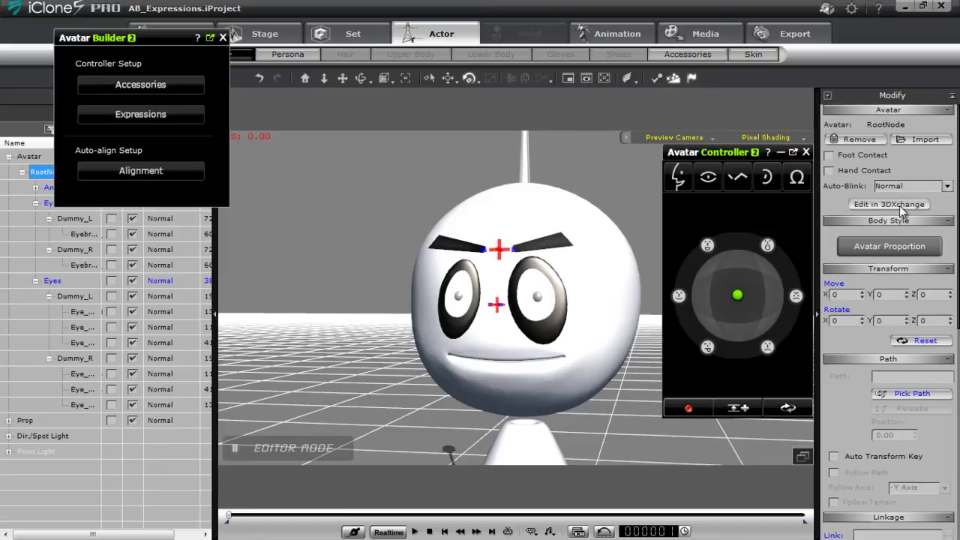
mouse_move(725, 215)
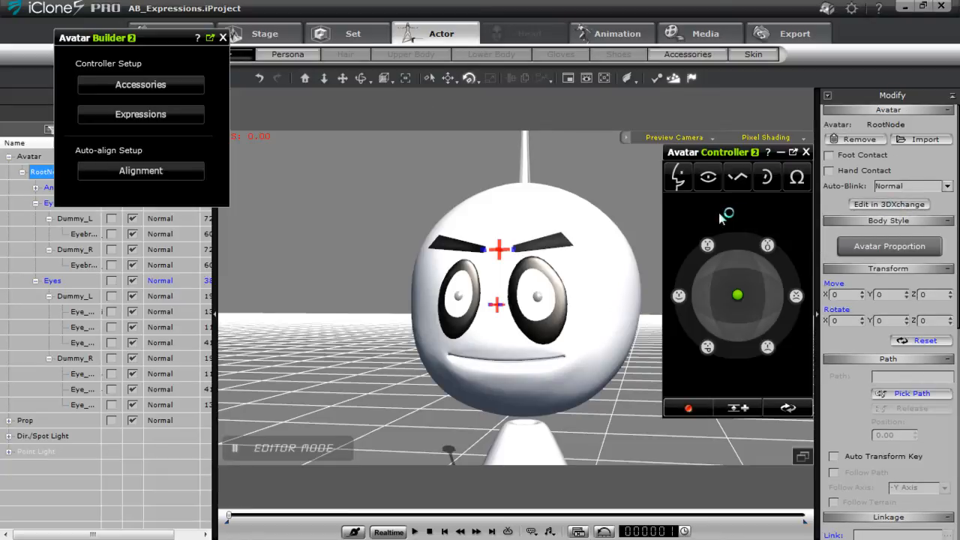
left_click(889, 204)
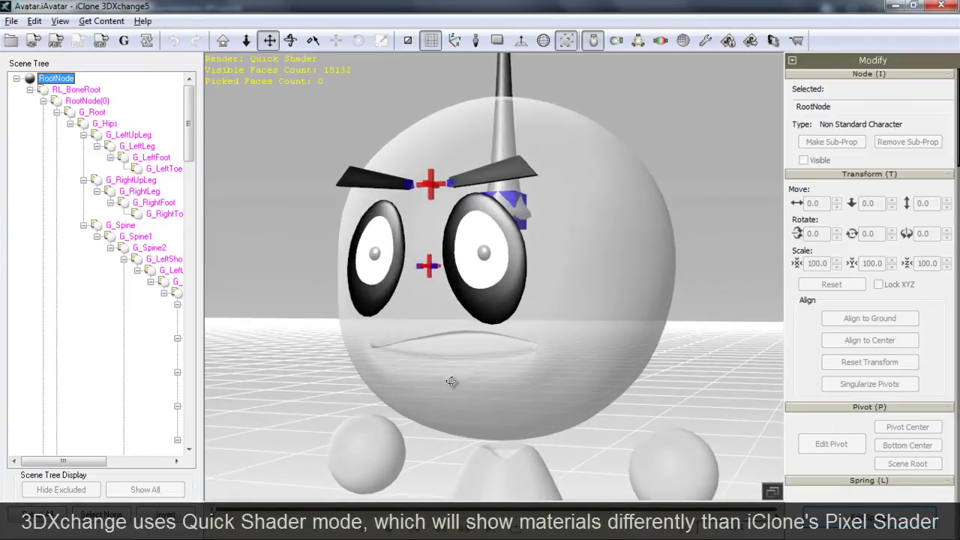
Preview the Smile and Angry morphs in Face Setup's Morph List, then bring up the Expression Editor.
scroll("down", 3)
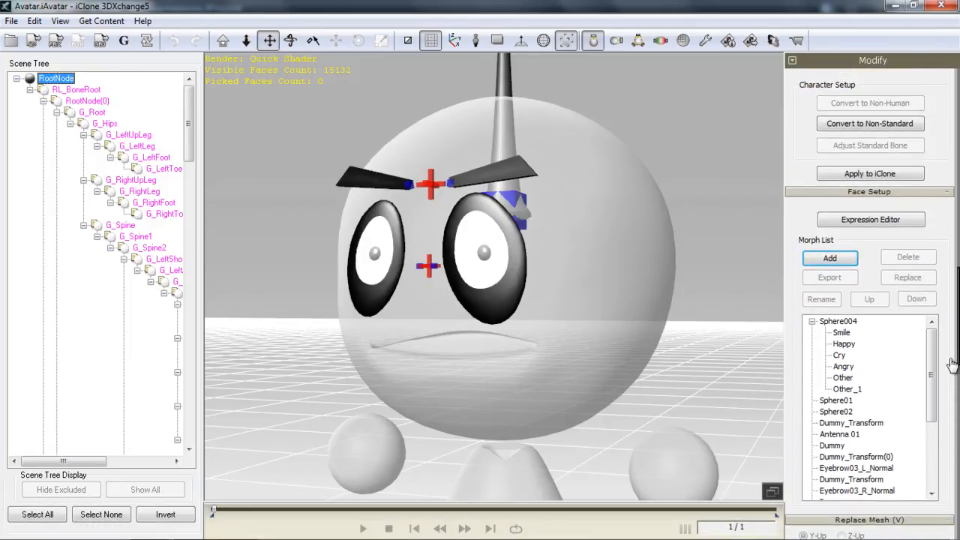
left_click(840, 333)
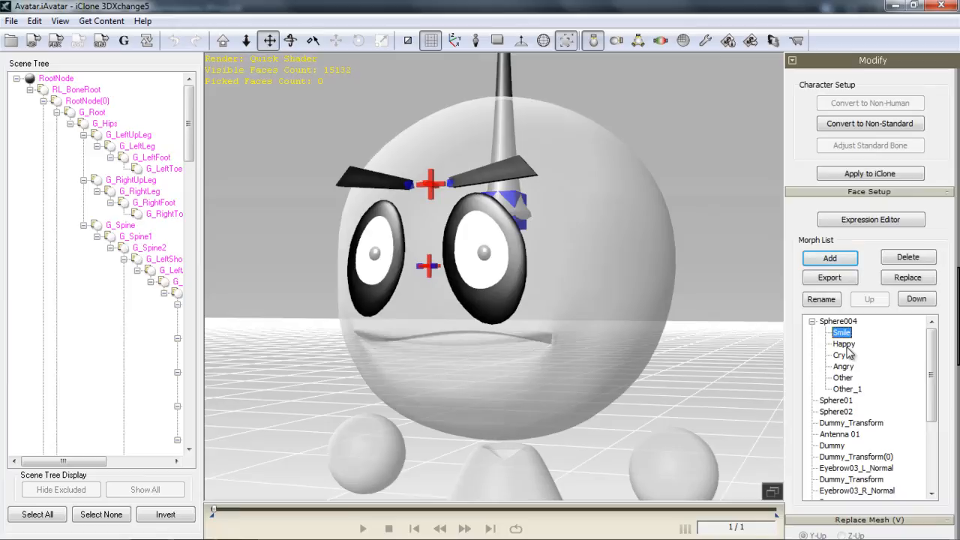
left_click(843, 366)
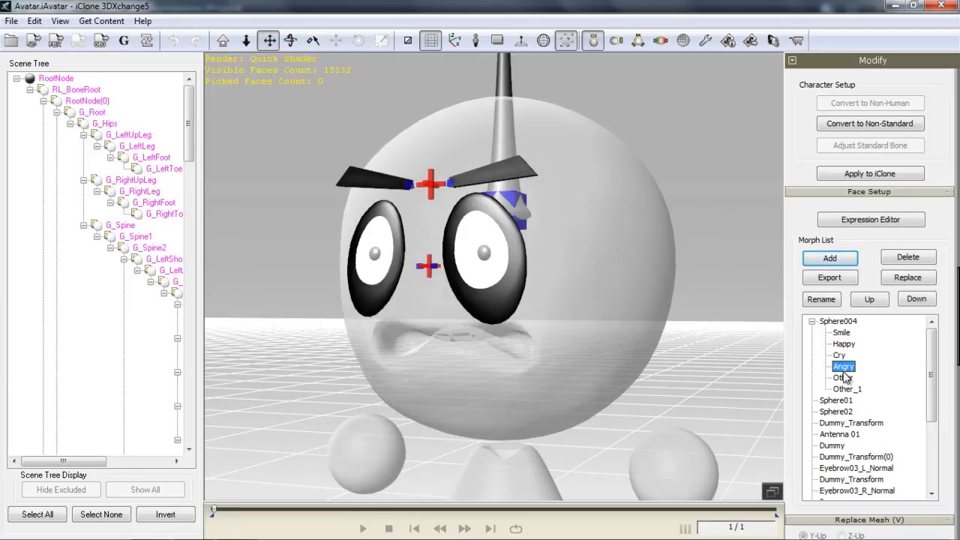
left_click(843, 377)
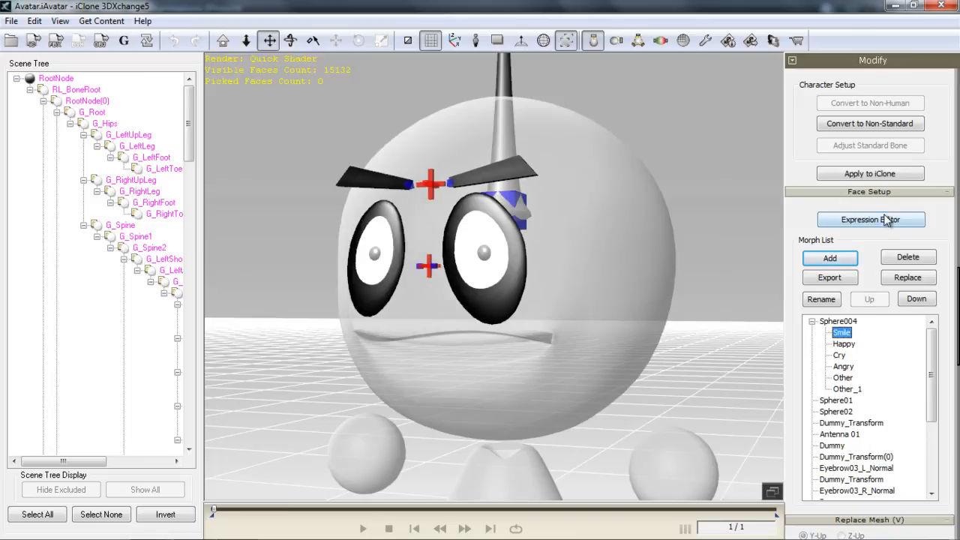
left_click(870, 219)
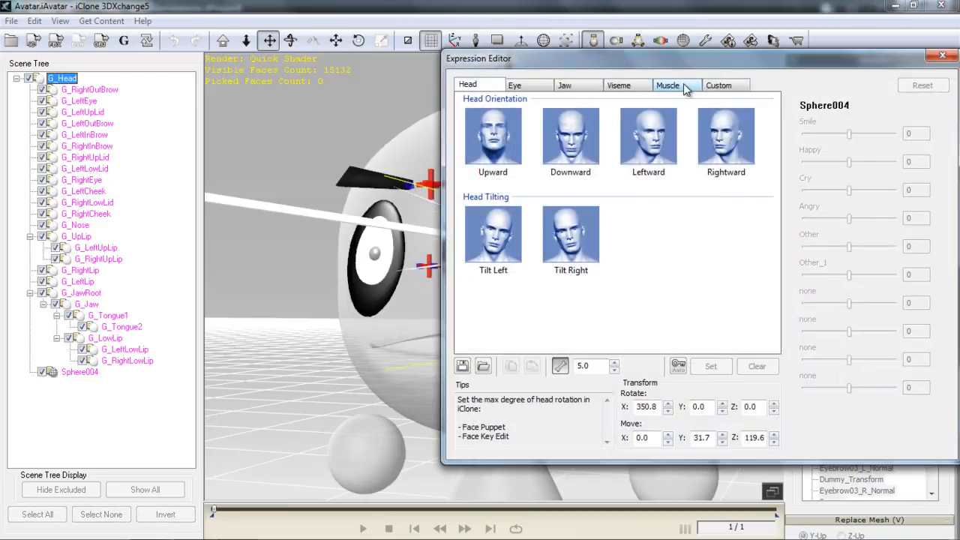
mouse_move(401, 292)
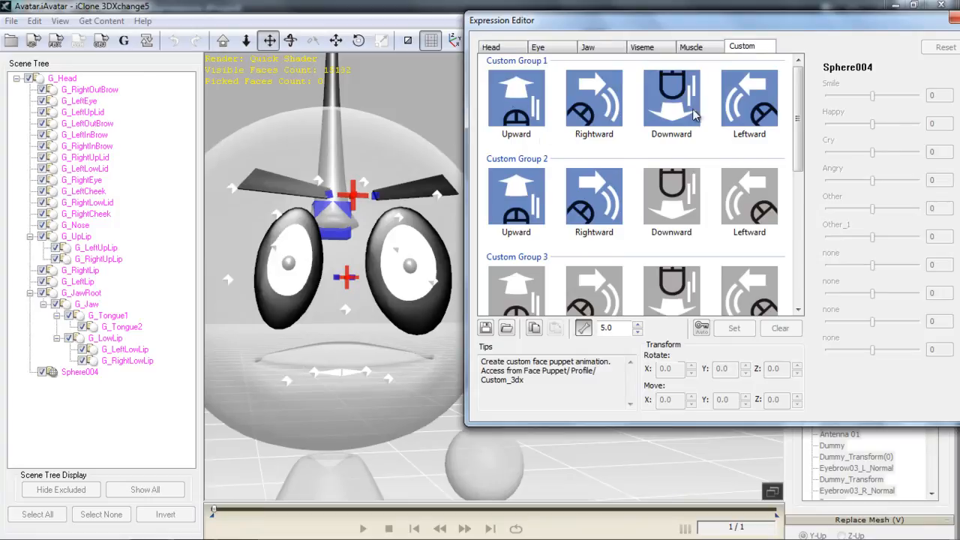
Set custom group 1's Upward pose to Smile 100 and its Rightward pose to Angry 100.
left_click(516, 99)
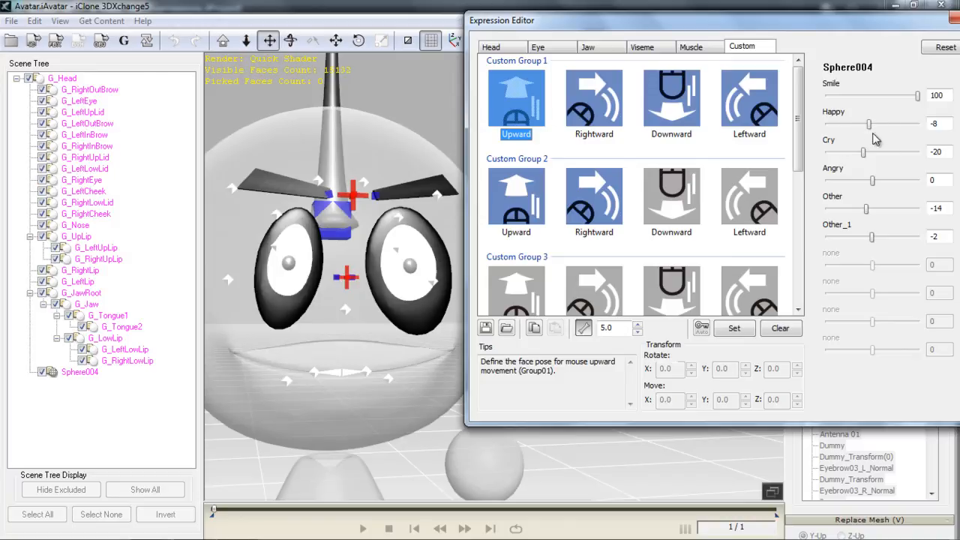
mouse_move(866, 167)
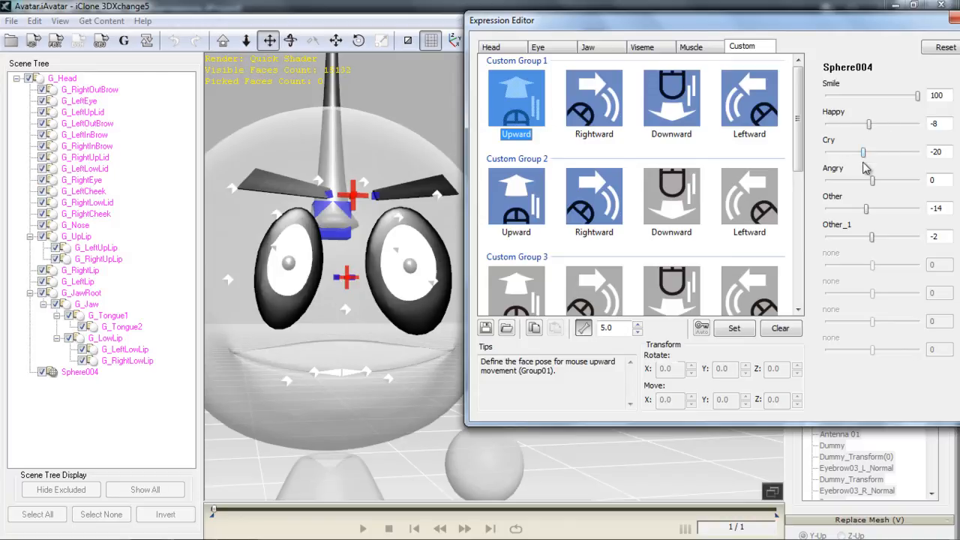
mouse_move(675, 149)
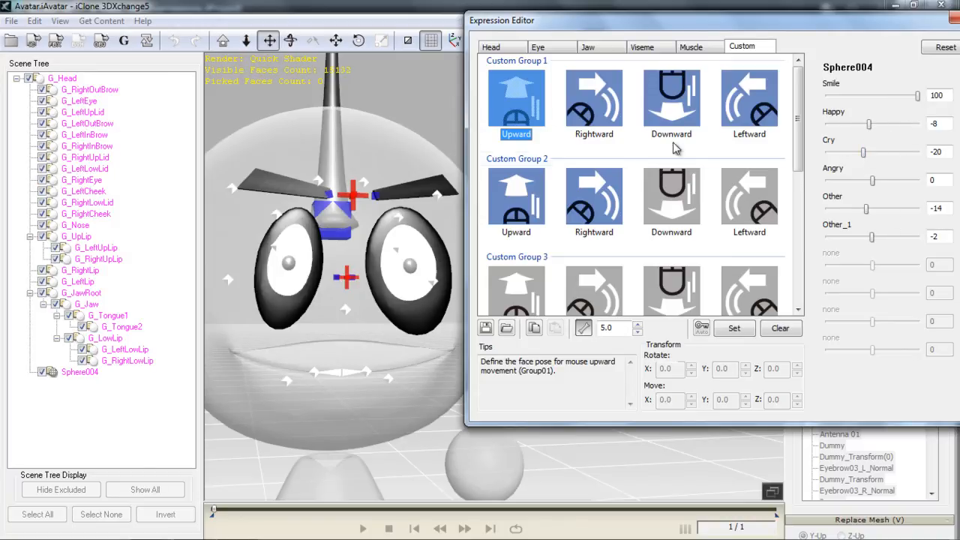
left_click(594, 99)
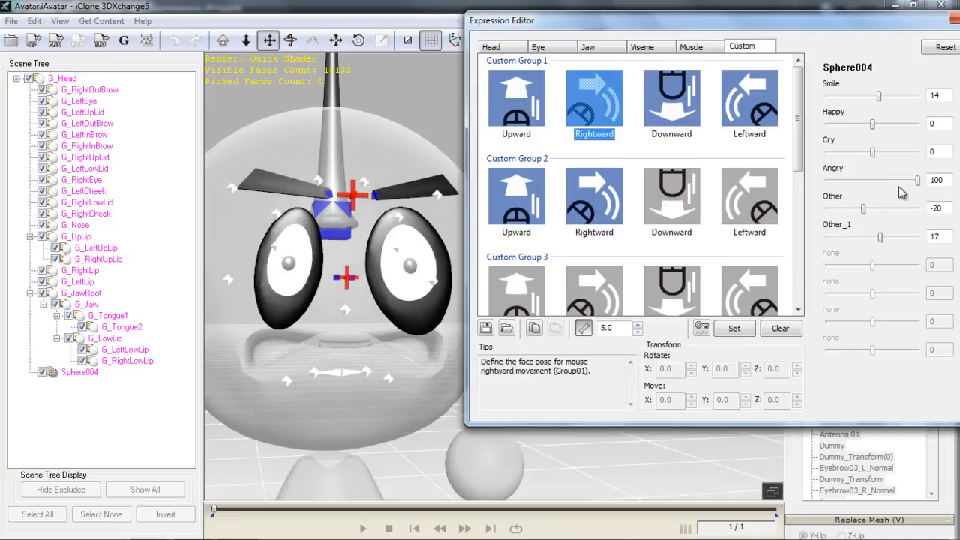
mouse_move(876, 122)
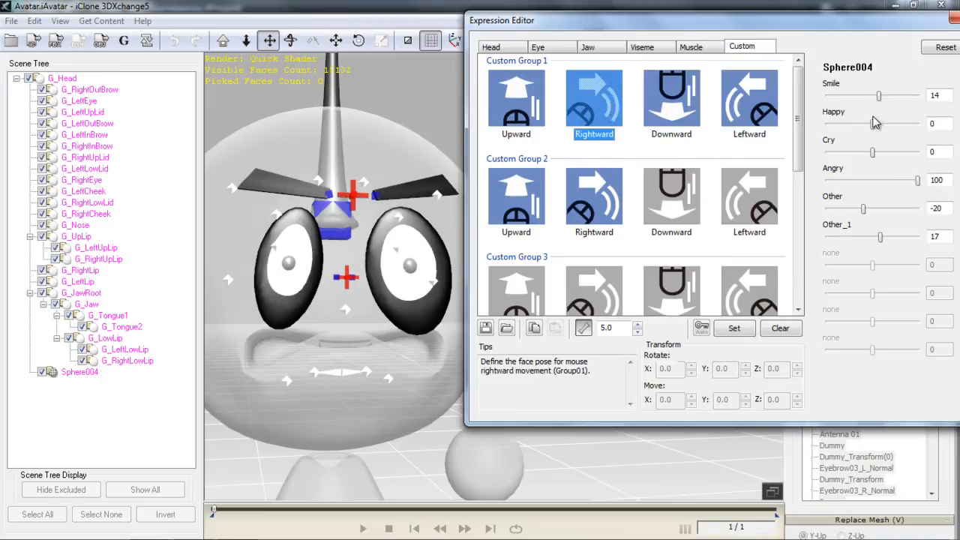
left_click_drag(872, 123, 877, 124)
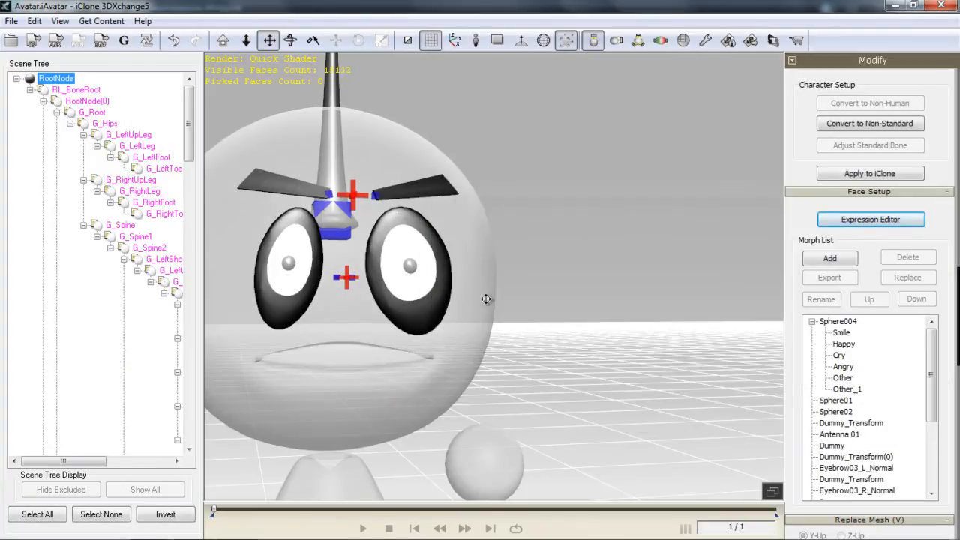
mouse_move(467, 295)
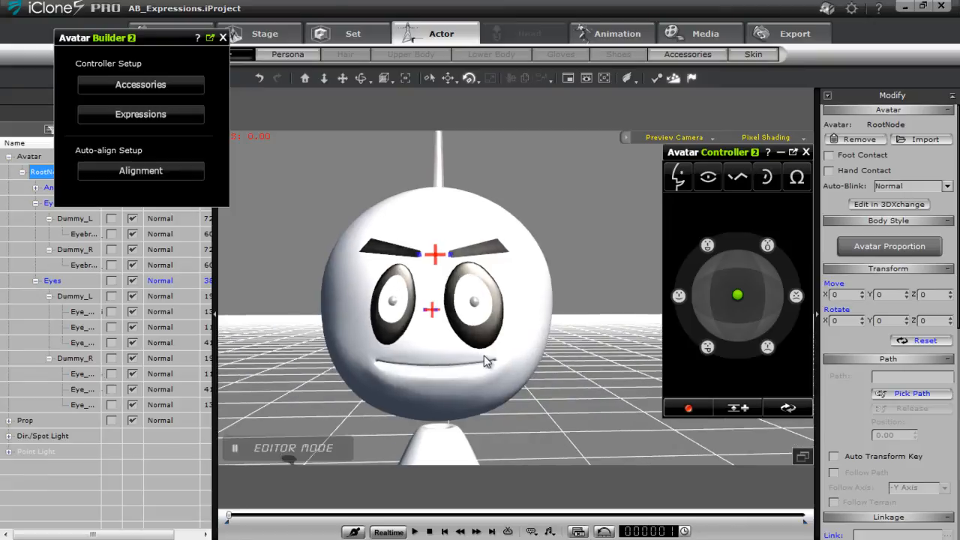
mouse_move(296, 142)
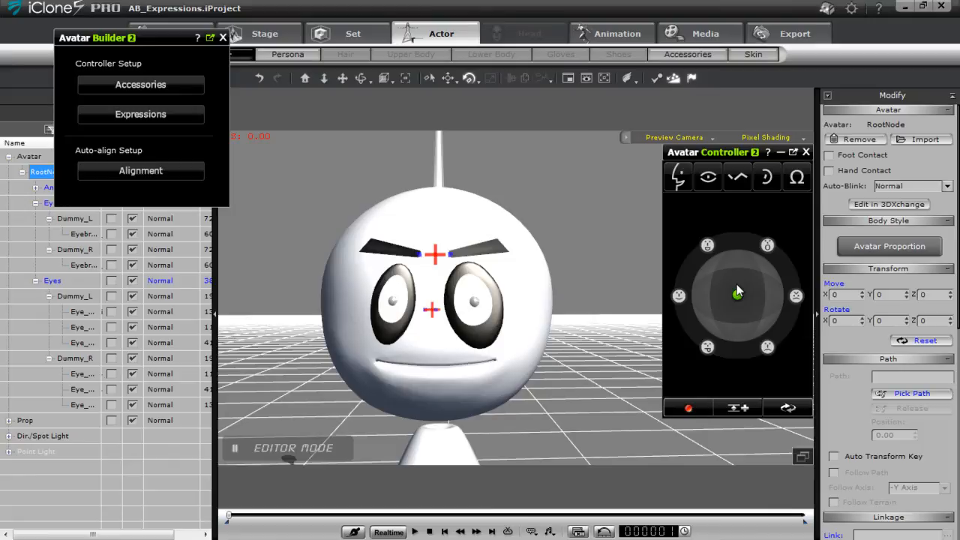
Drag the Avatar Controller handle to test the avatar's smiling and angry faces.
left_click_drag(738, 294, 725, 350)
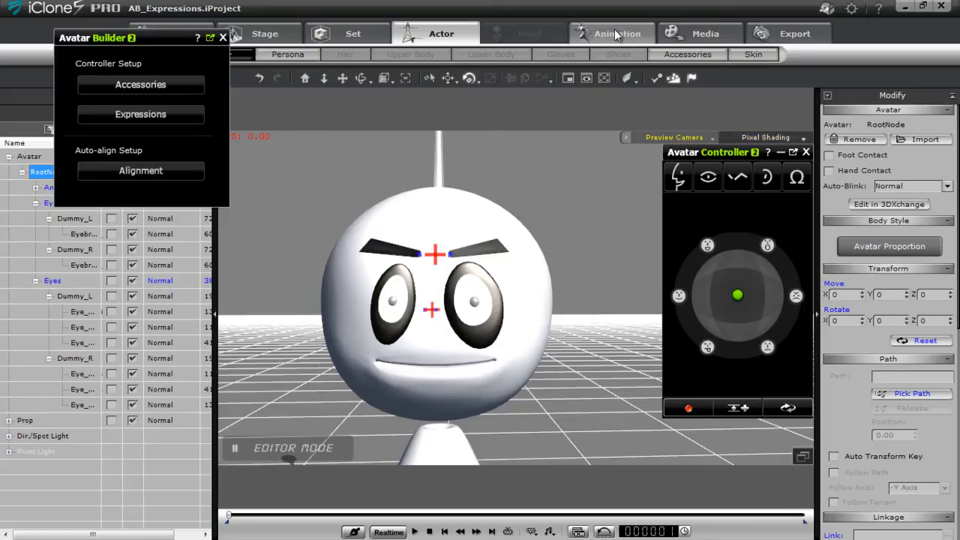
mouse_move(461, 208)
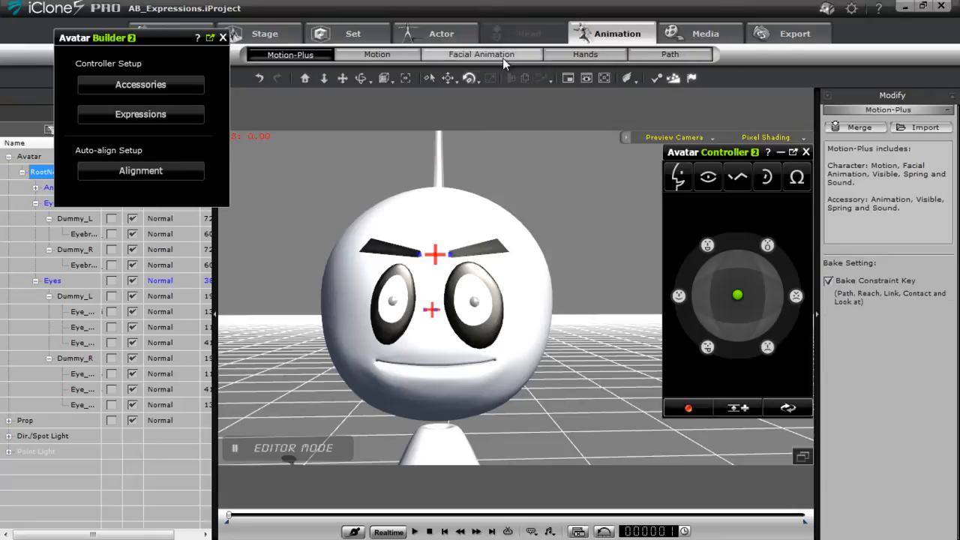
Start a facial puppet recording with the 3DX_Custom face profile from the Facial Animation panel.
left_click(482, 54)
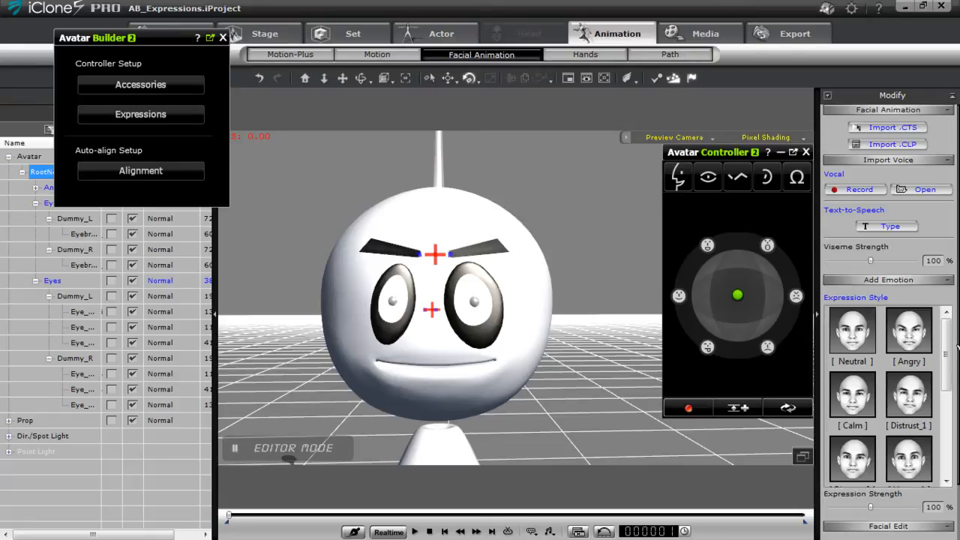
scroll("down", 3)
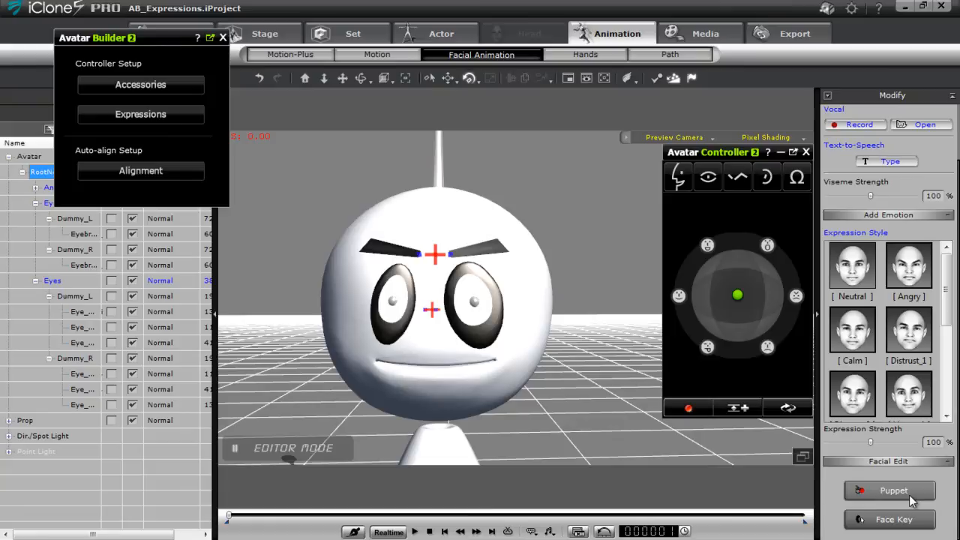
left_click(891, 490)
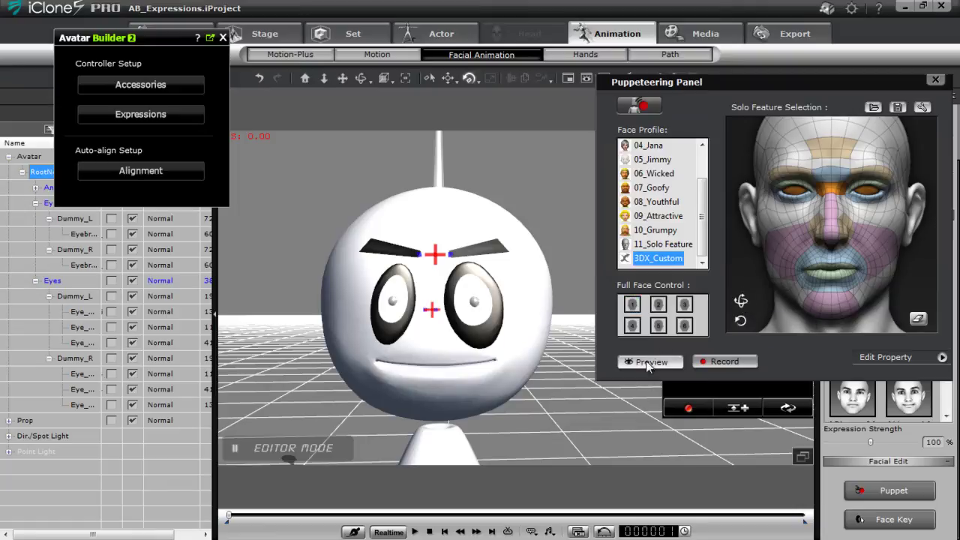
left_click(650, 361)
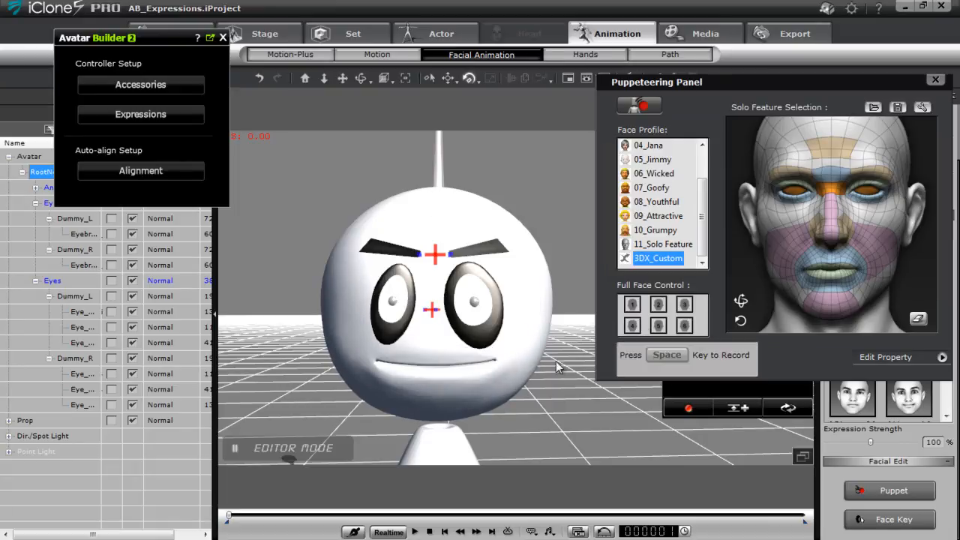
key("space")
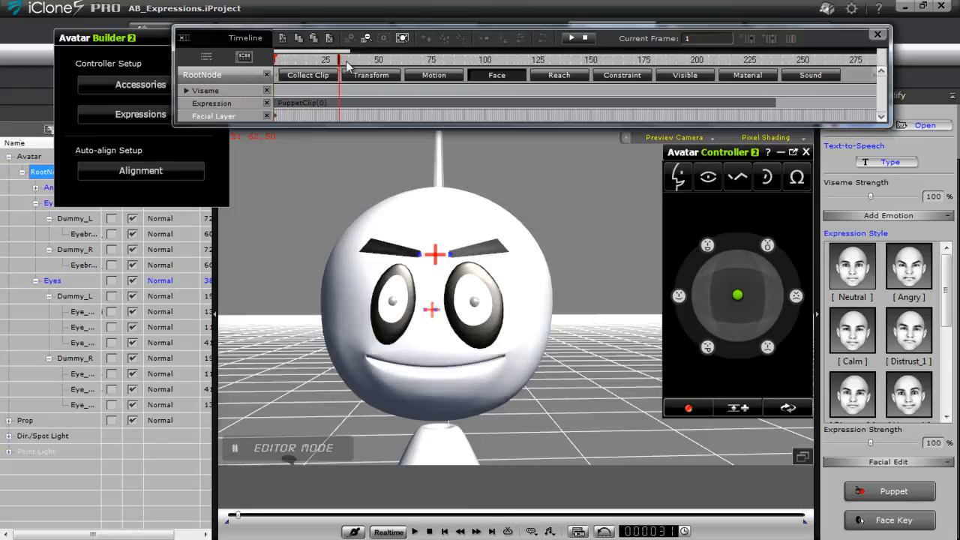
Drag the timeline playhead back to frame 1 so the face returns to neutral.
left_click_drag(348, 66, 283, 66)
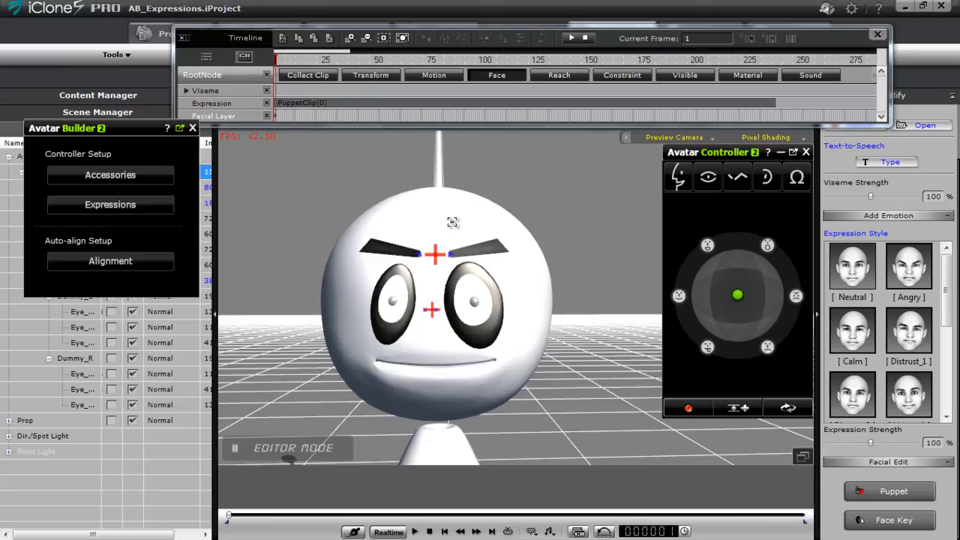
In Define Puppet Expression, assign clip frame 153 as the Angry expression target.
left_click(111, 204)
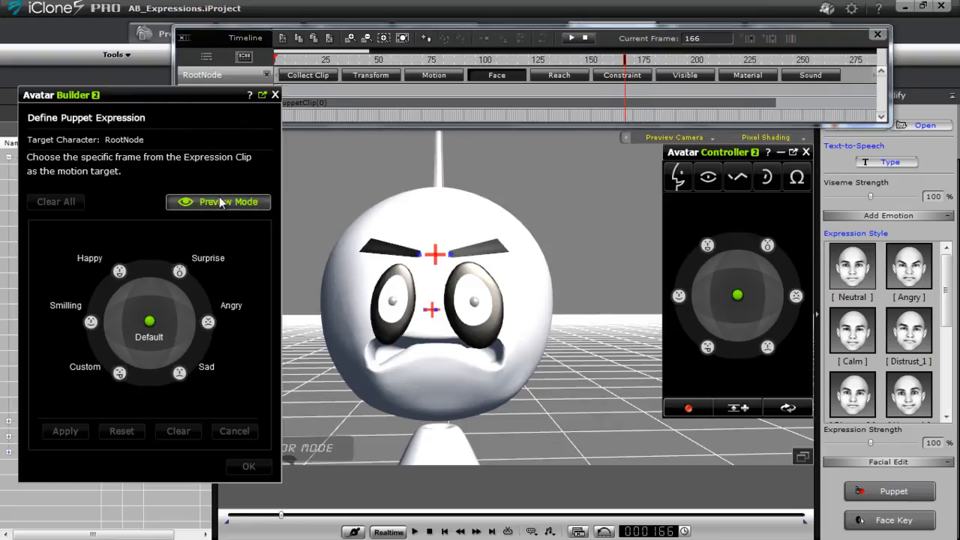
left_click_drag(149, 321, 153, 379)
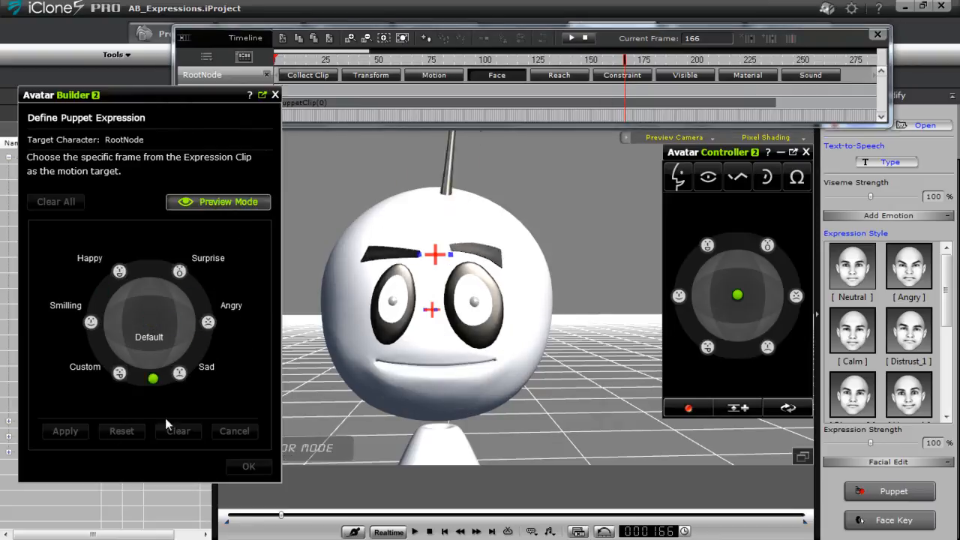
left_click(149, 322)
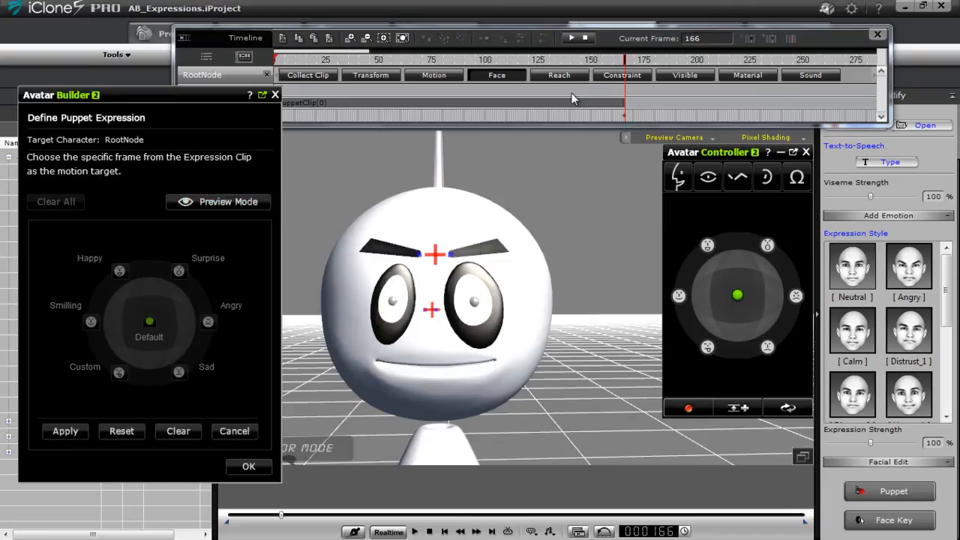
left_click(582, 59)
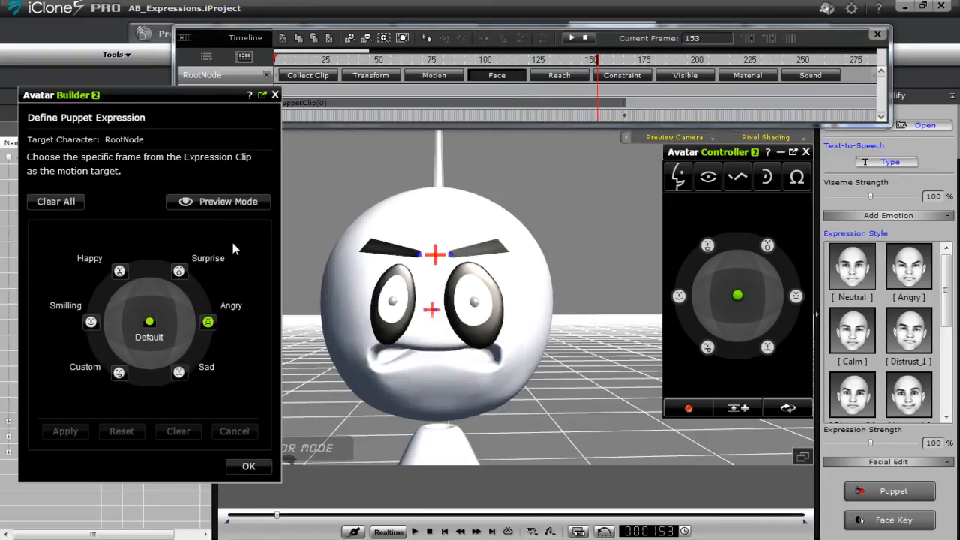
Preview the angry face on the avatar, apply the definition and close the Timeline.
left_click(228, 201)
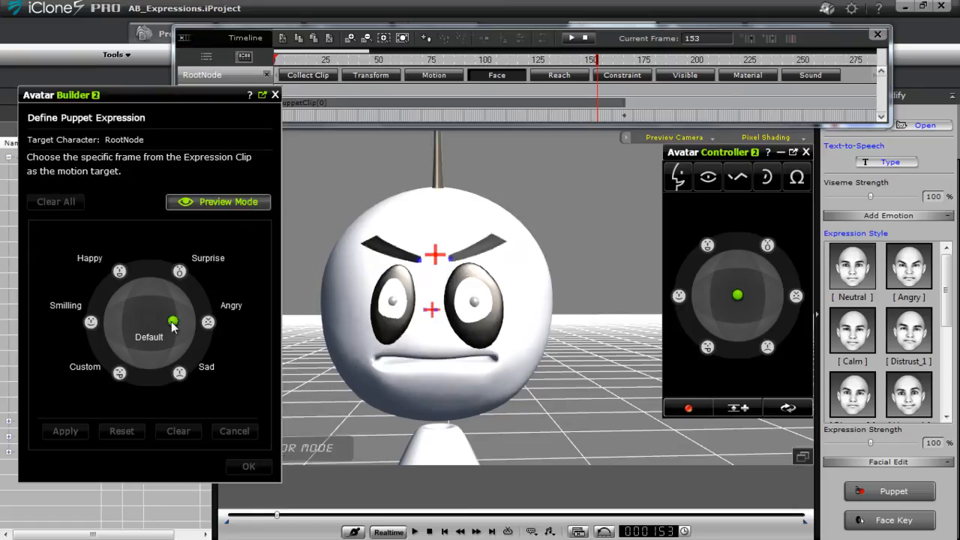
left_click_drag(174, 321, 208, 321)
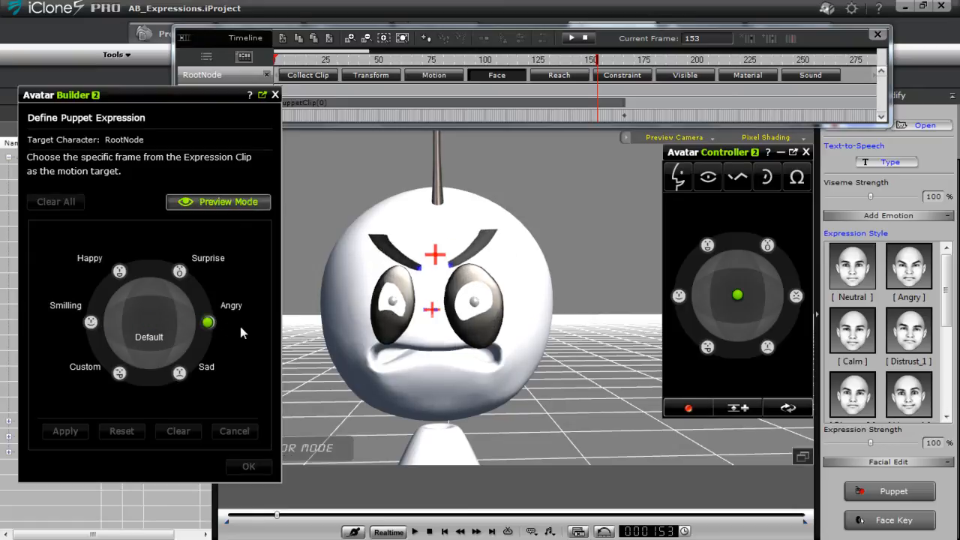
left_click(149, 321)
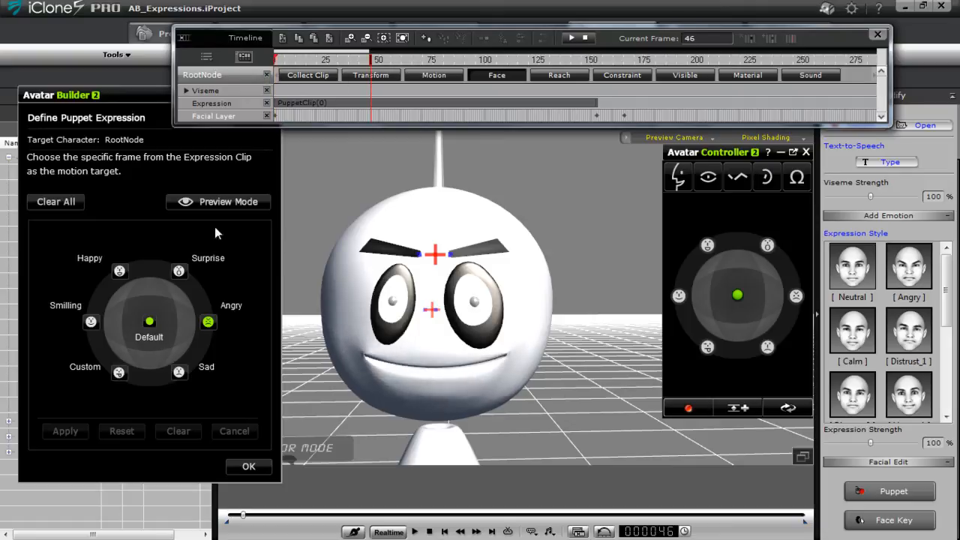
left_click(65, 430)
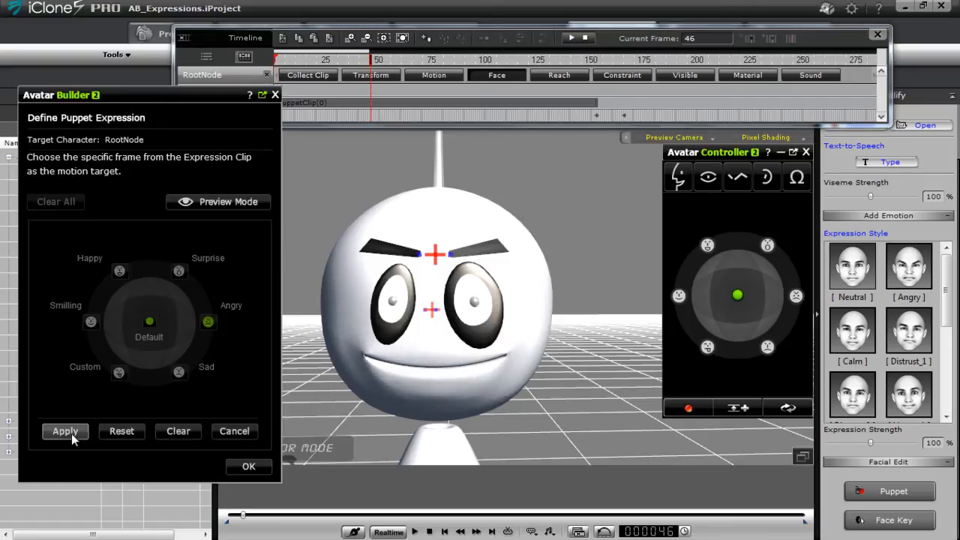
left_click(228, 201)
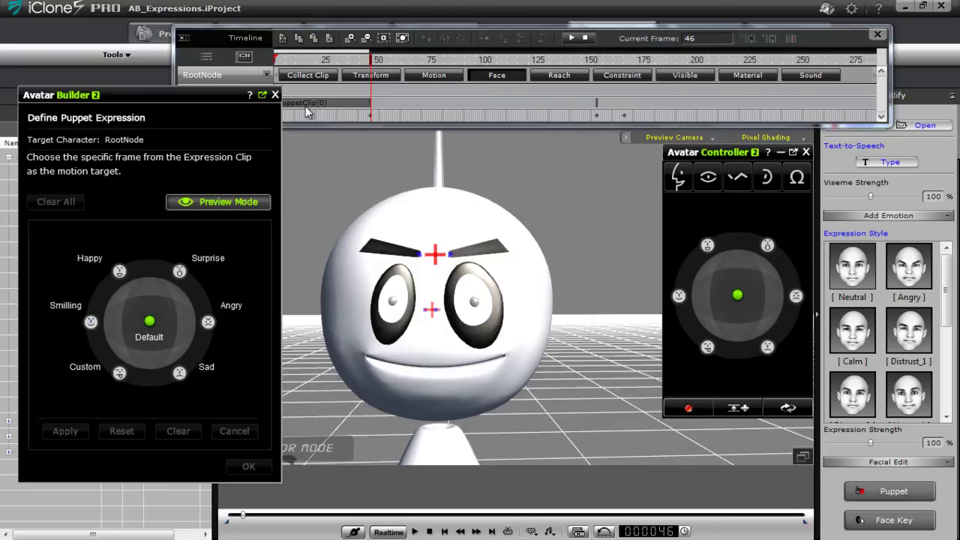
mouse_move(441, 89)
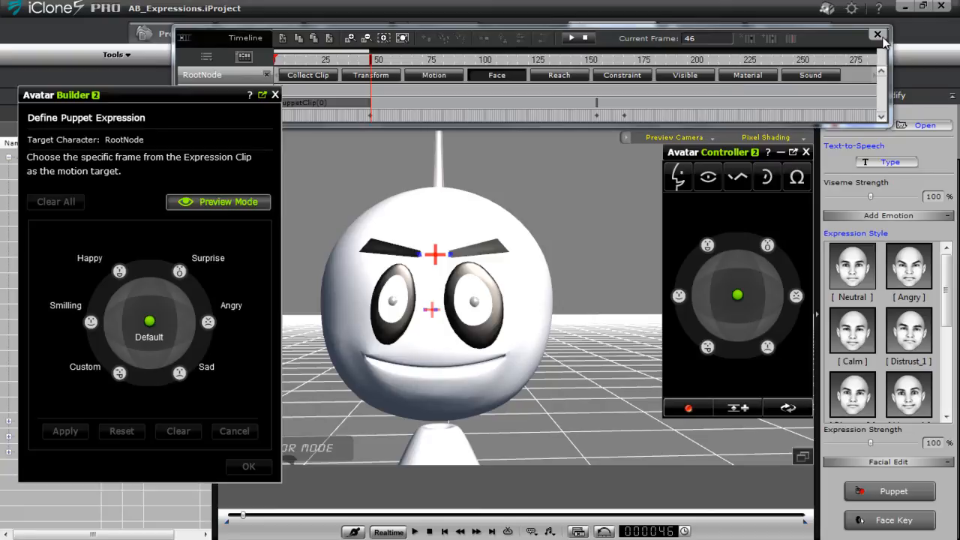
left_click(877, 34)
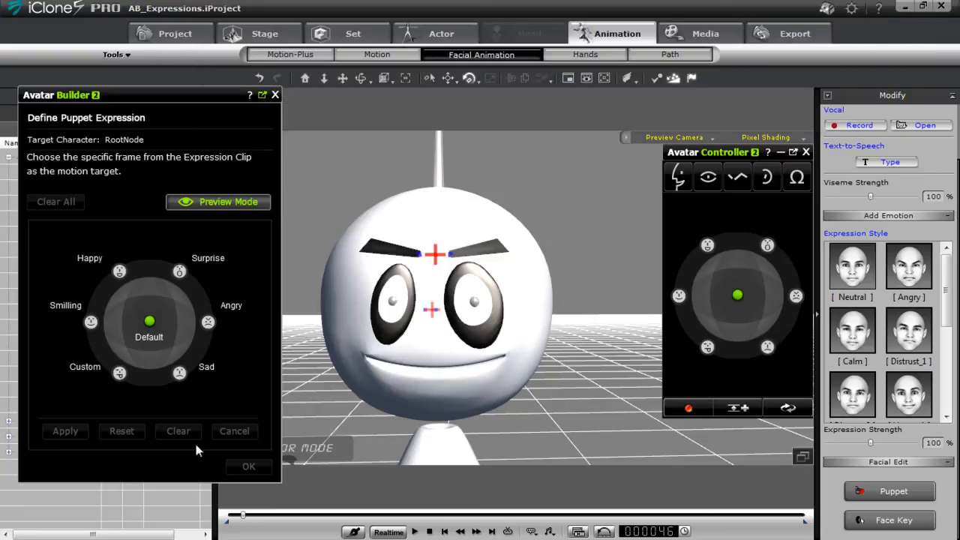
Confirm the definition and push the controller dot toward Angry, Smiling, Sad and Custom to check each face.
left_click(218, 201)
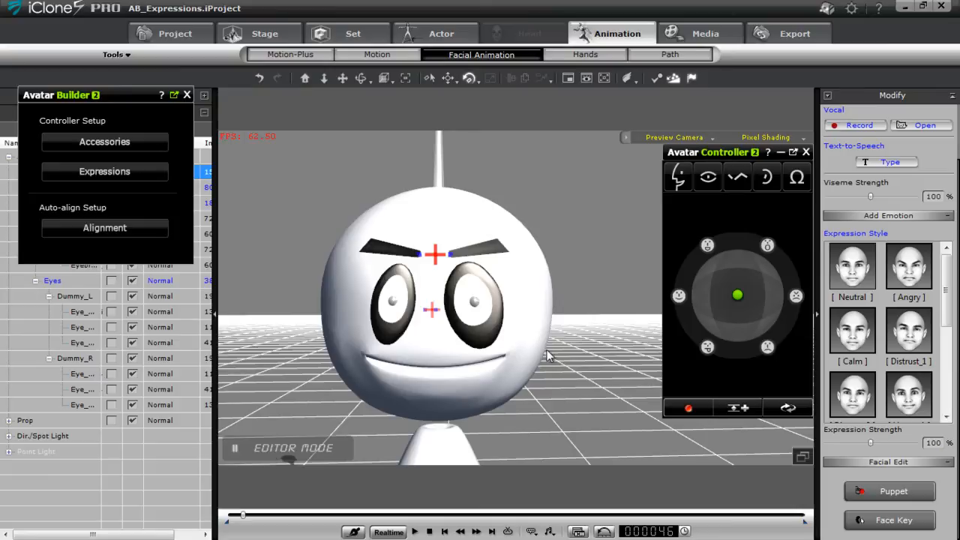
mouse_move(679, 177)
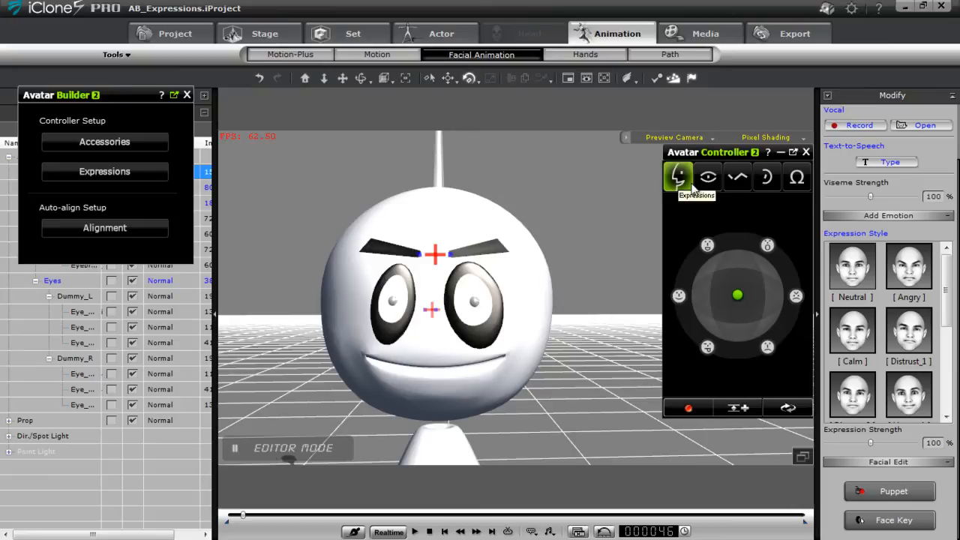
left_click_drag(737, 295, 763, 295)
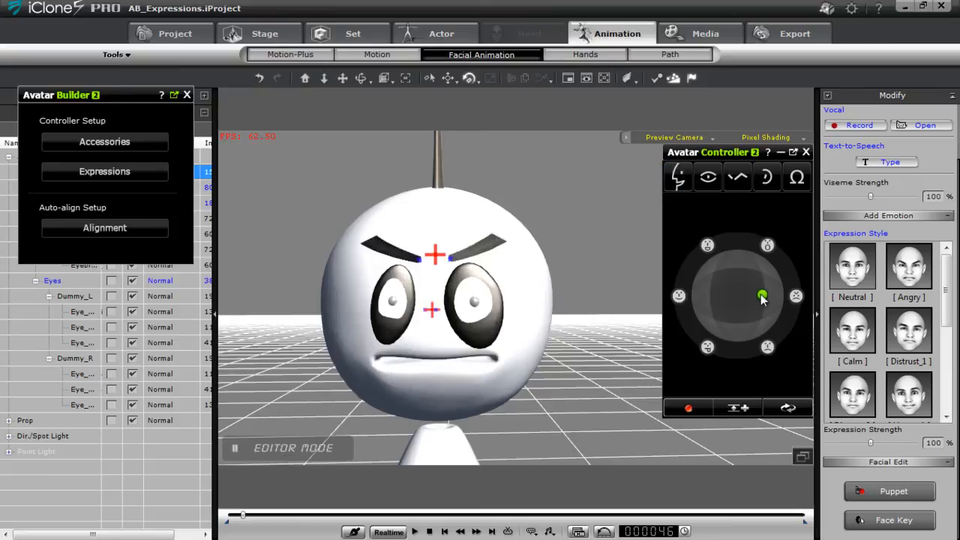
left_click_drag(762, 295, 678, 297)
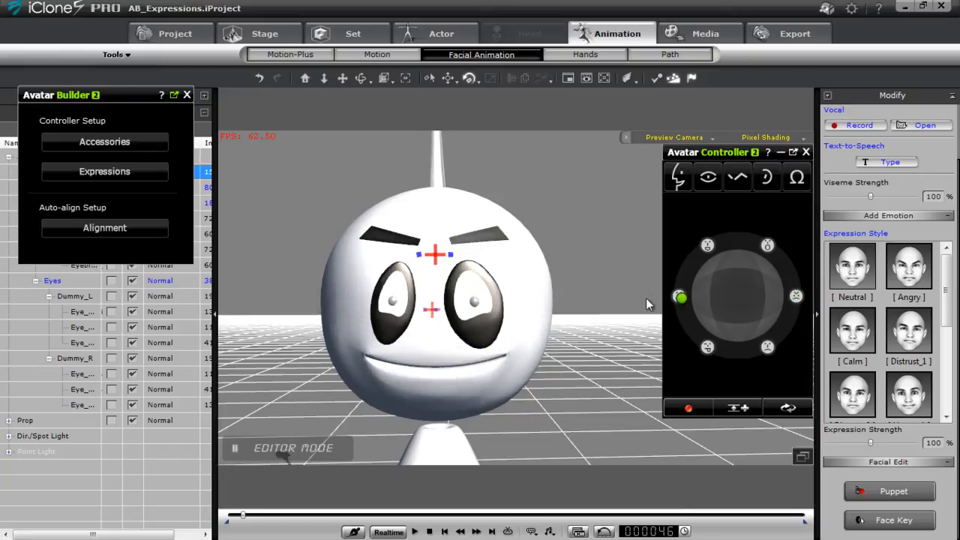
left_click_drag(679, 298, 783, 304)
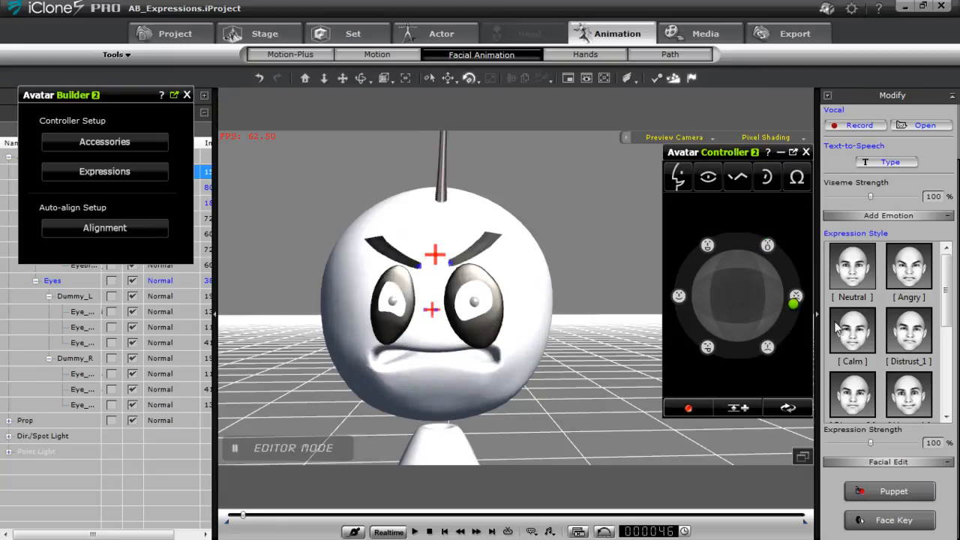
left_click_drag(795, 295, 756, 347)
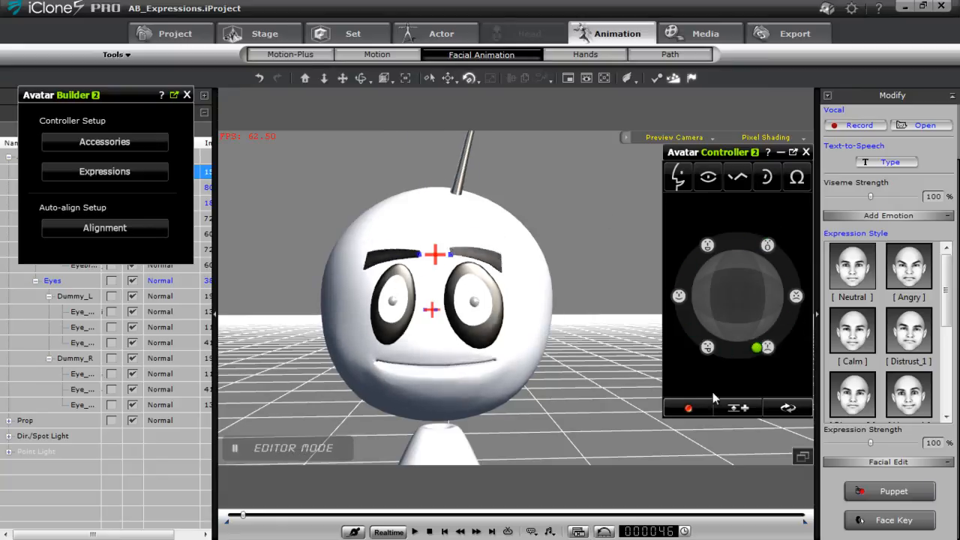
left_click_drag(756, 347, 690, 328)
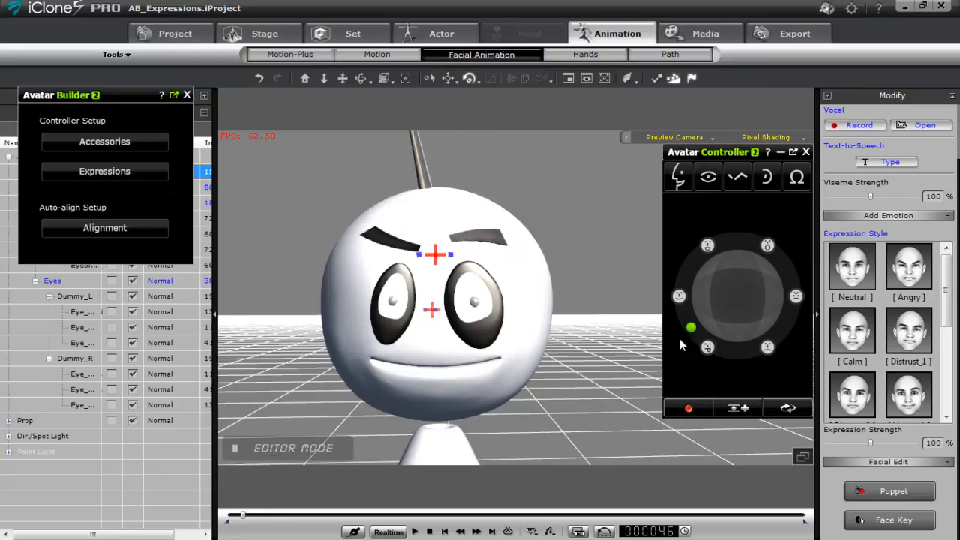
left_click_drag(691, 326, 737, 294)
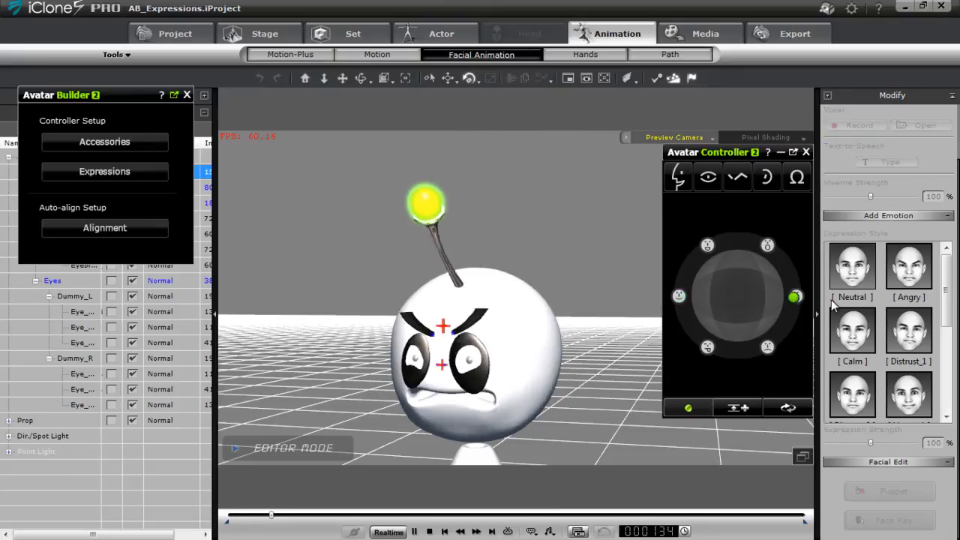
Hold the angry expression while recording, then stop, rewind to frame 1 and play the clip back.
left_click_drag(795, 297, 681, 304)
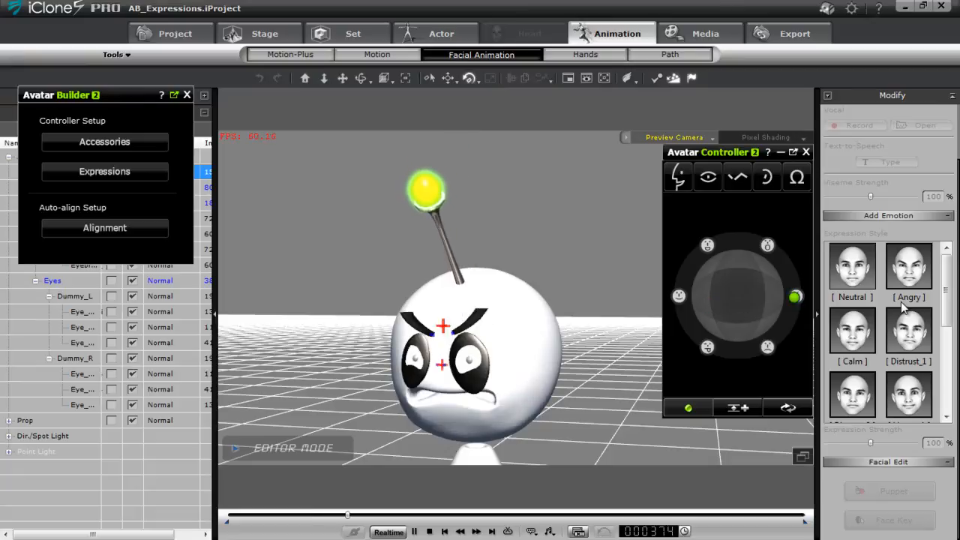
left_click_drag(795, 296, 731, 288)
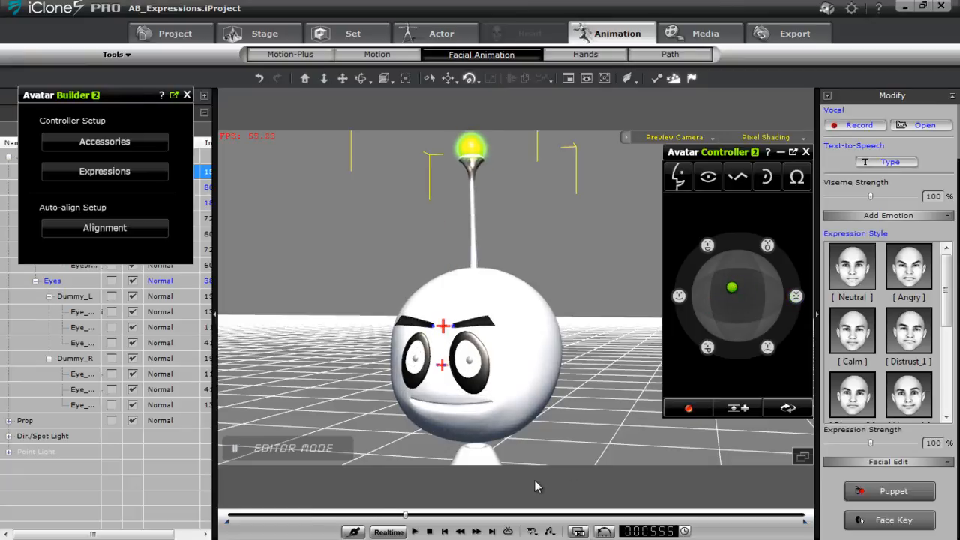
left_click(429, 531)
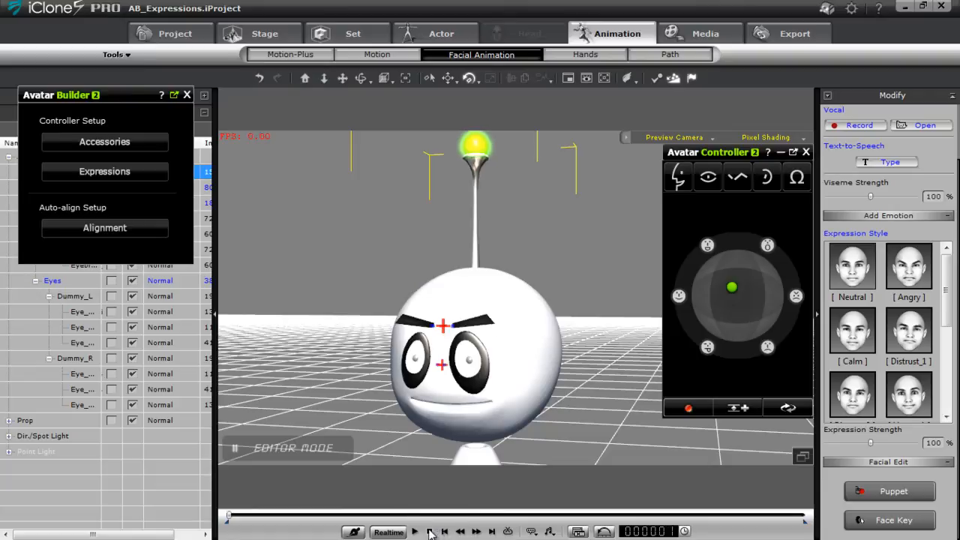
left_click(414, 531)
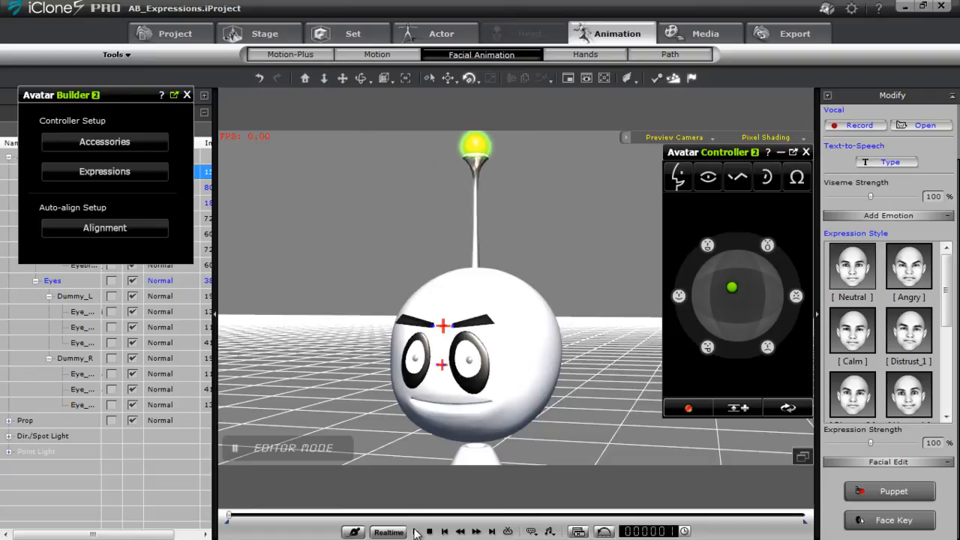